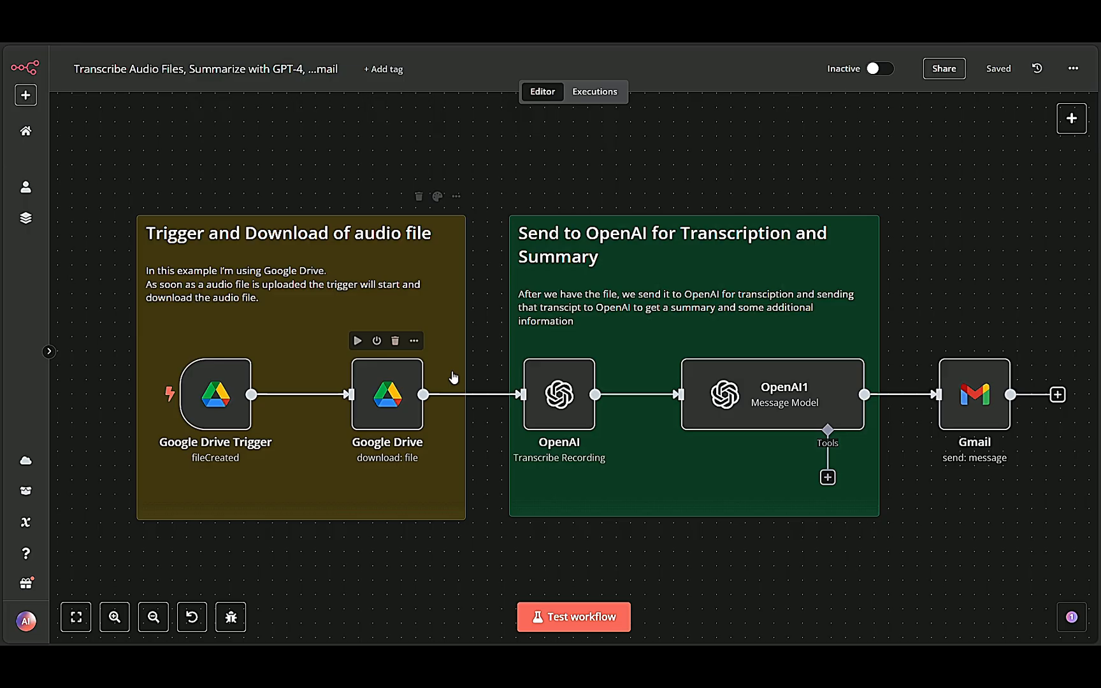
pyautogui.moveTo(625, 395)
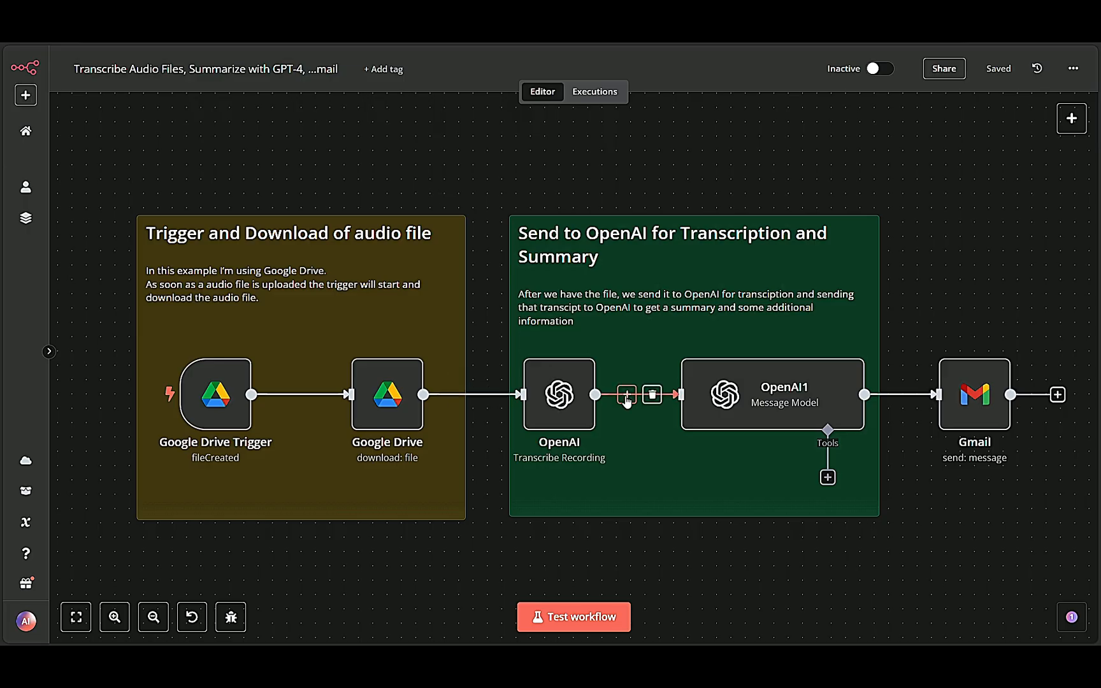
pyautogui.moveTo(791, 390)
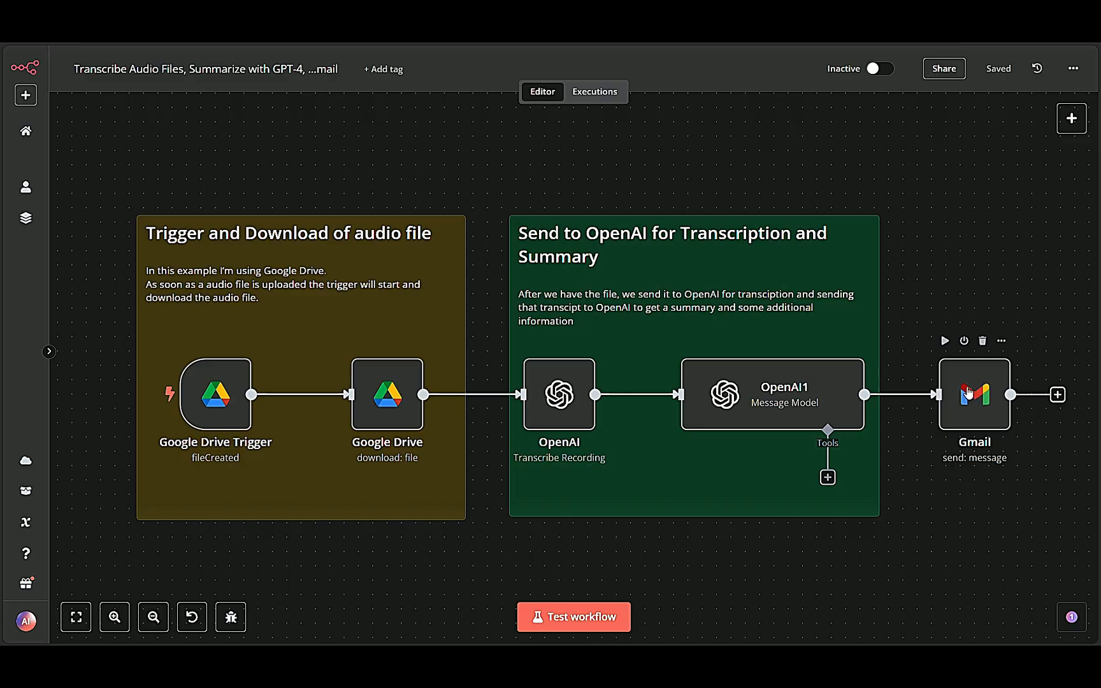
pyautogui.moveTo(813, 402)
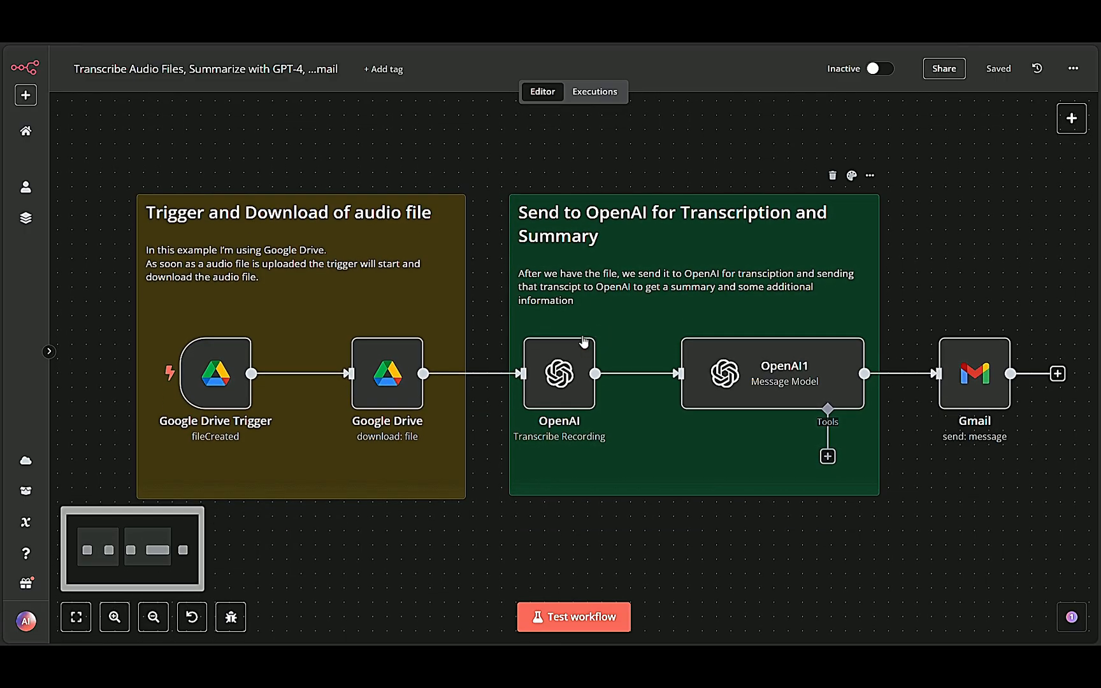
pyautogui.moveTo(386, 369)
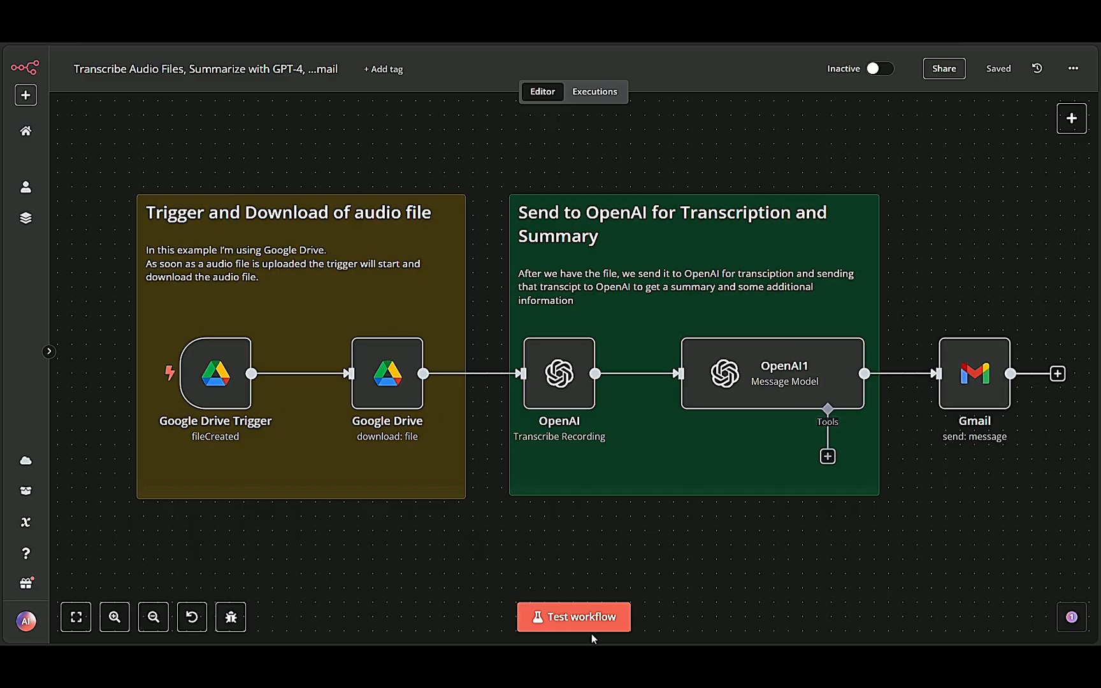
# Test-run the whole workflow, then return to the executed workflow in the editor.
pyautogui.click(572, 617)
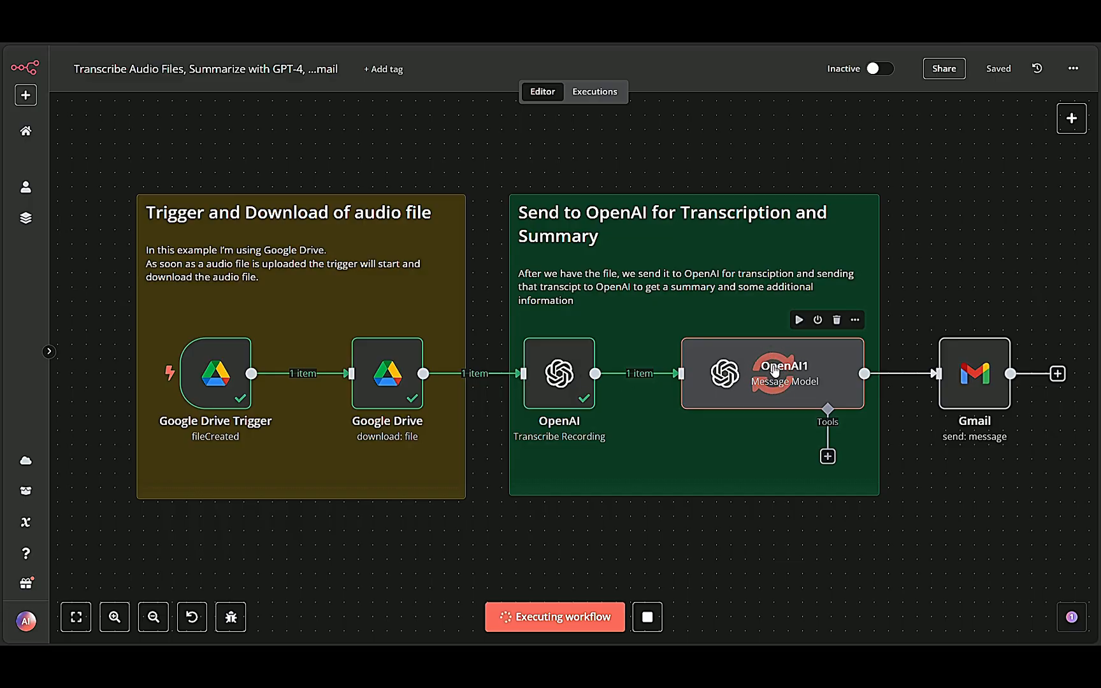
pyautogui.moveTo(766, 394)
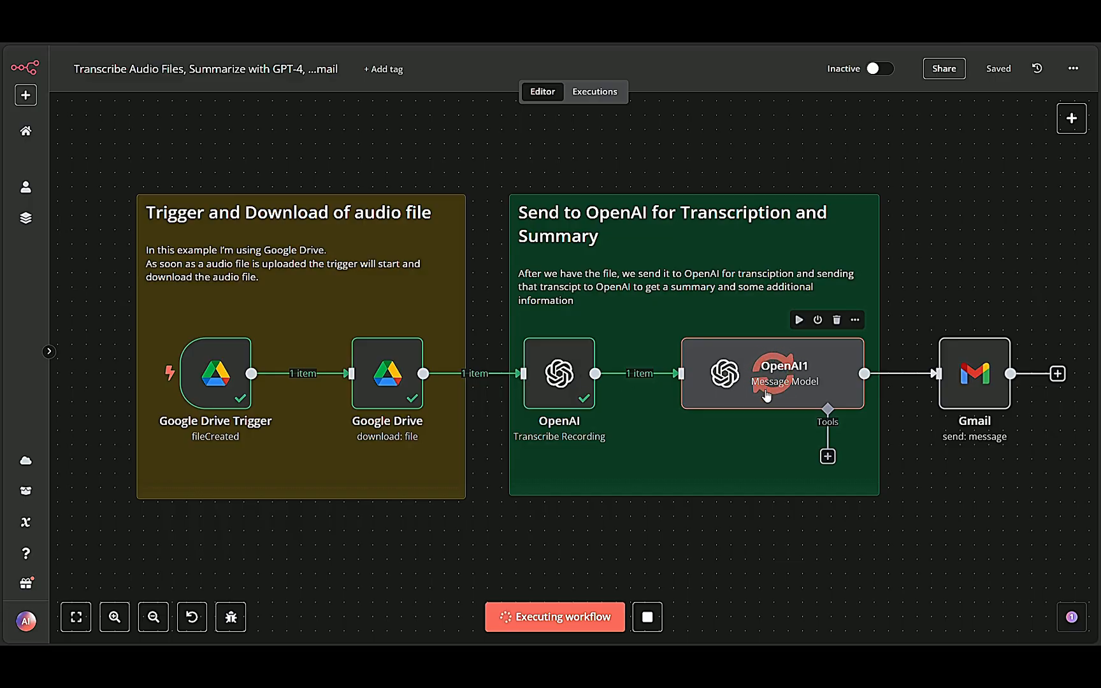
pyautogui.moveTo(804, 379)
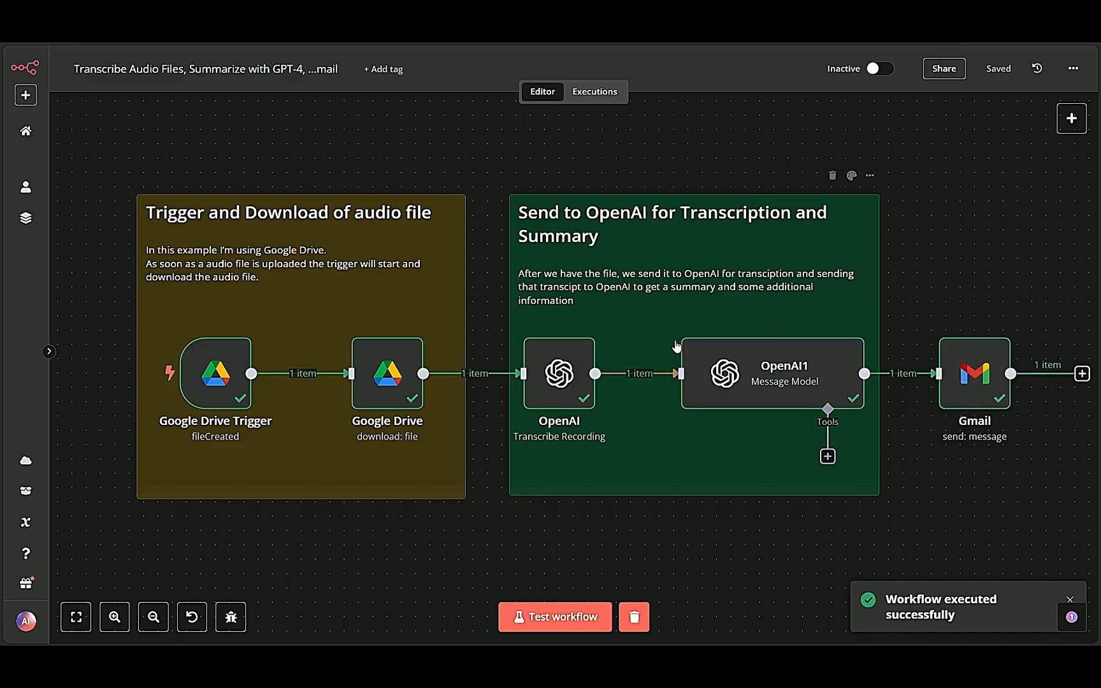
pyautogui.moveTo(973, 378)
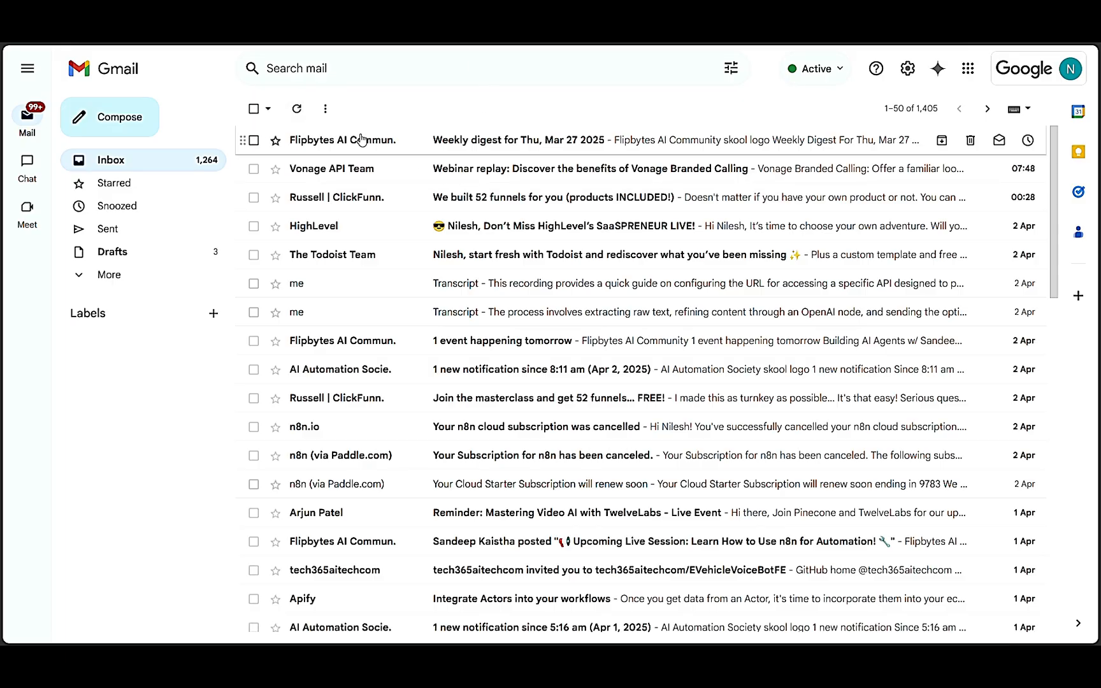
pyautogui.click(455, 283)
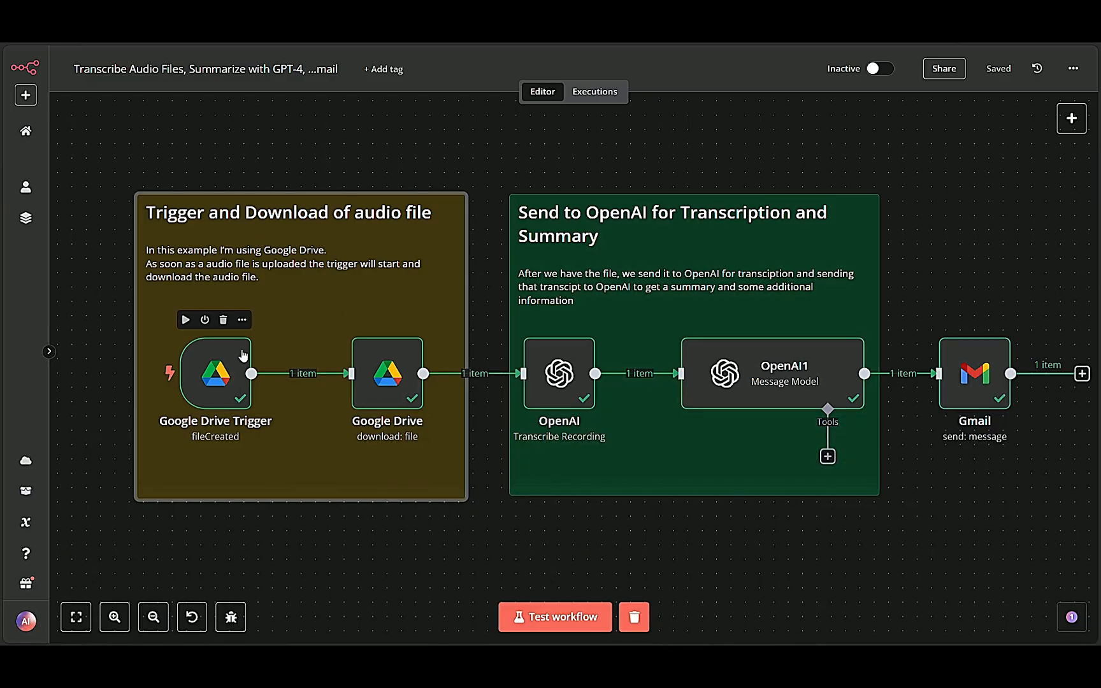
pyautogui.moveTo(223, 369)
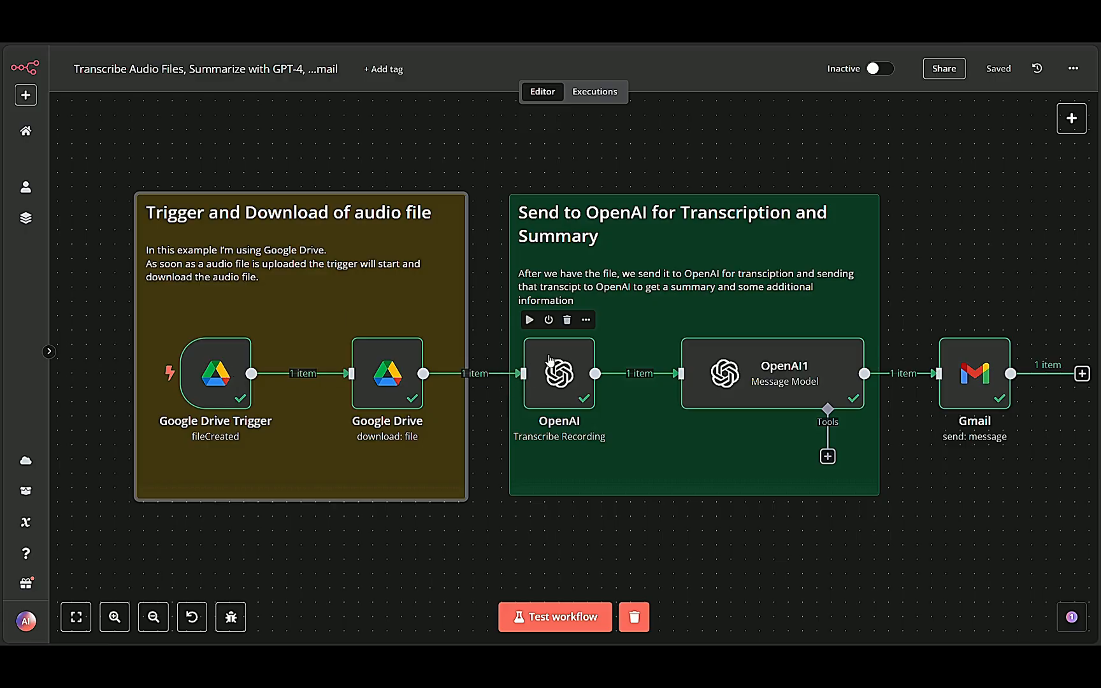
pyautogui.moveTo(723, 390)
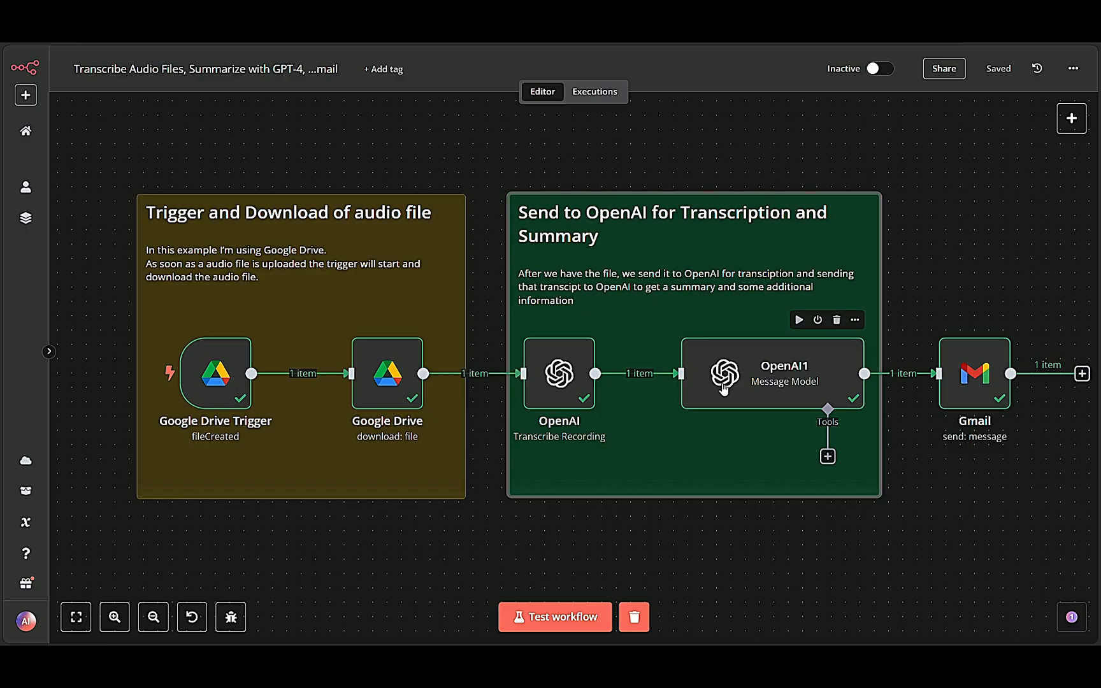
pyautogui.moveTo(785, 395)
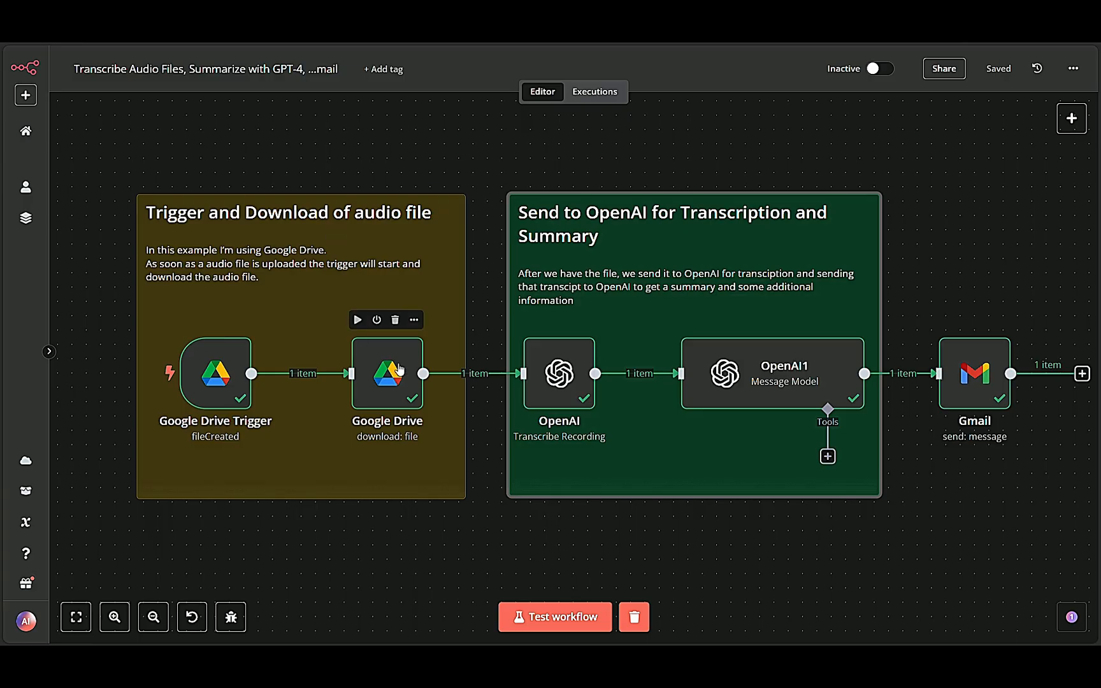
pyautogui.moveTo(622, 379)
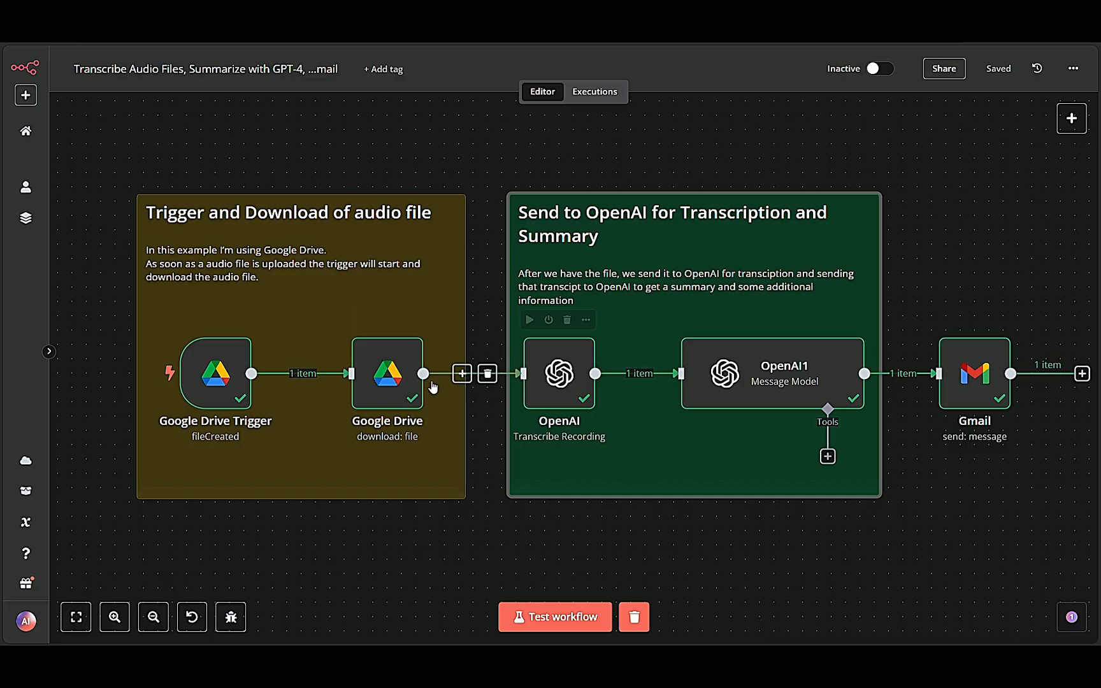
pyautogui.click(386, 374)
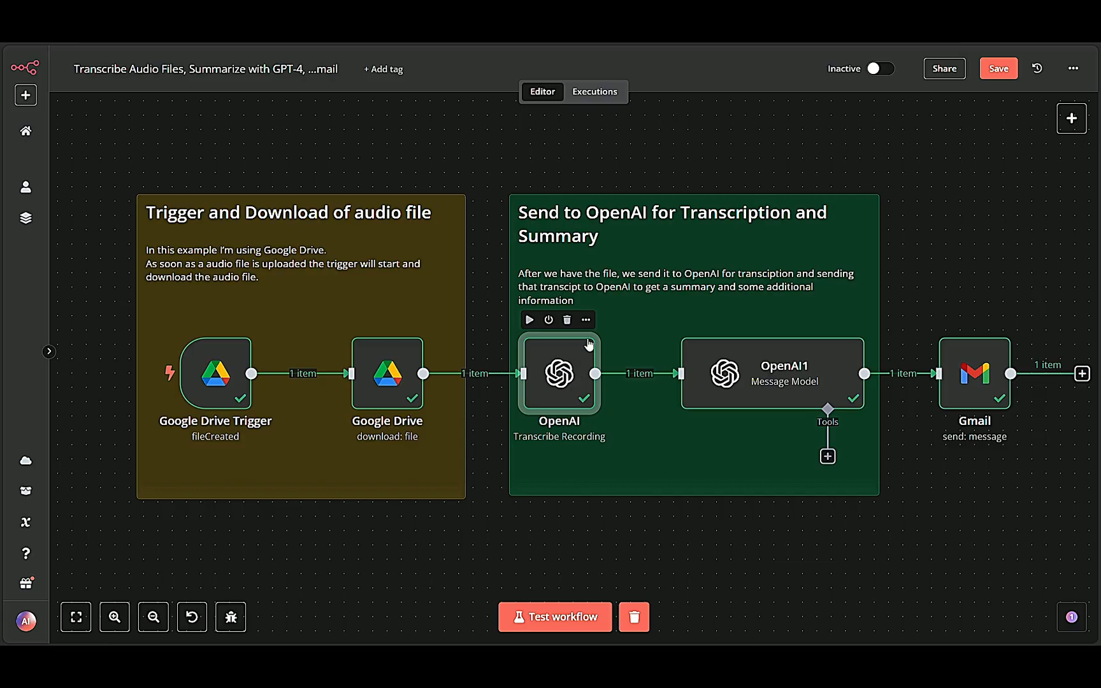
pyautogui.moveTo(581, 384)
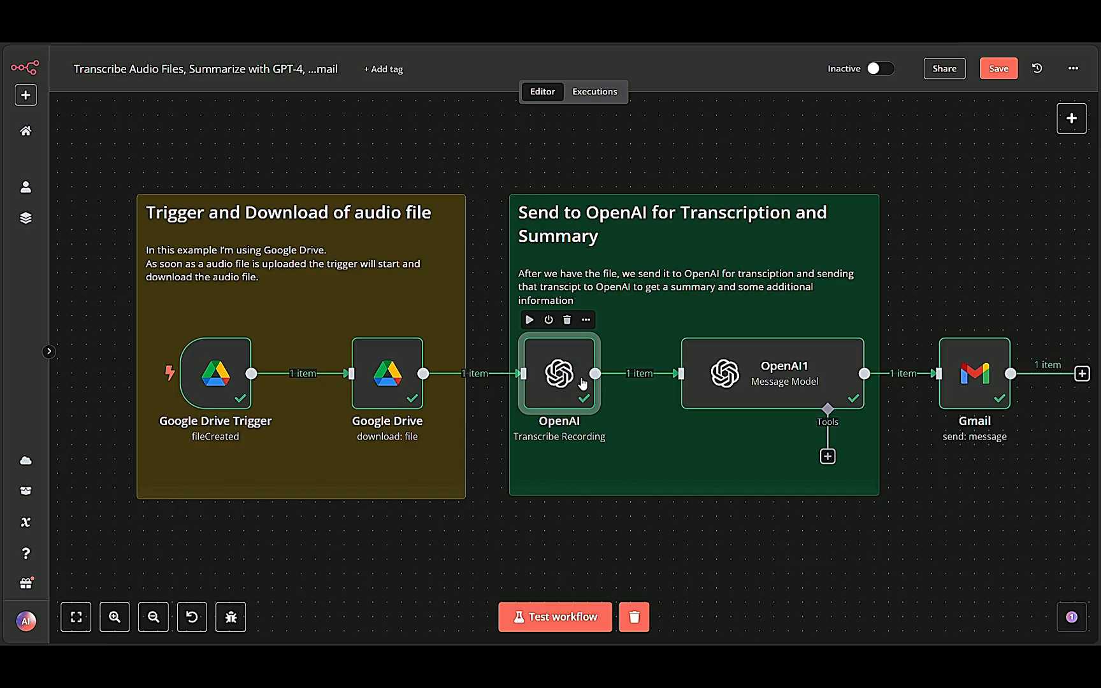
pyautogui.moveTo(681, 374)
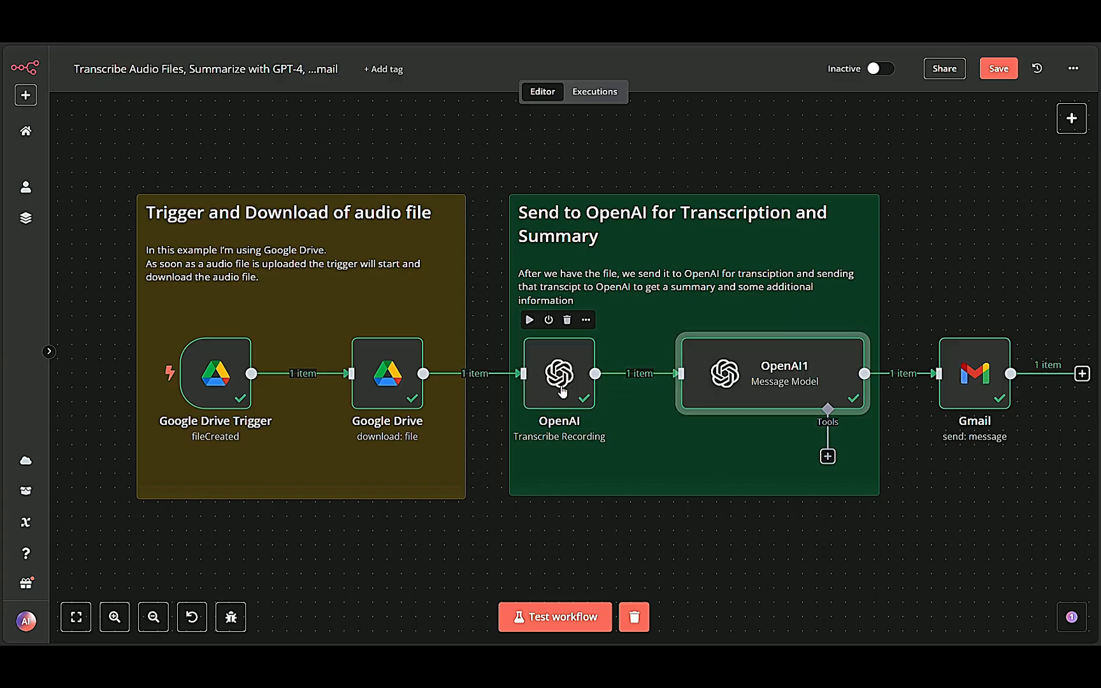
pyautogui.moveTo(581, 358)
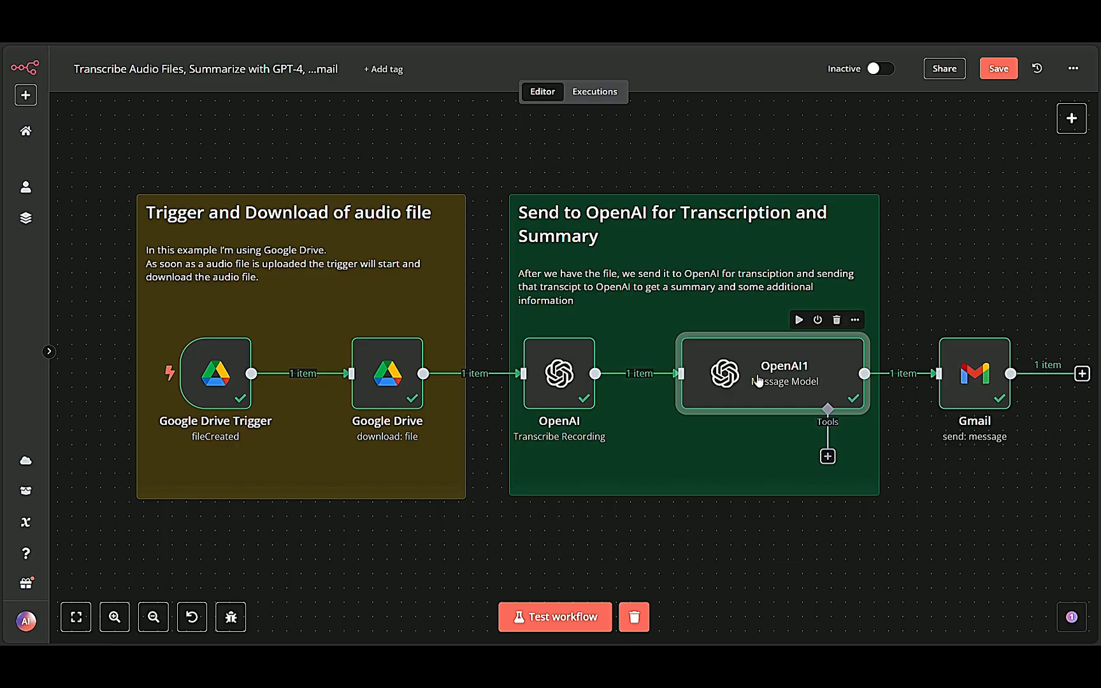
pyautogui.moveTo(729, 323)
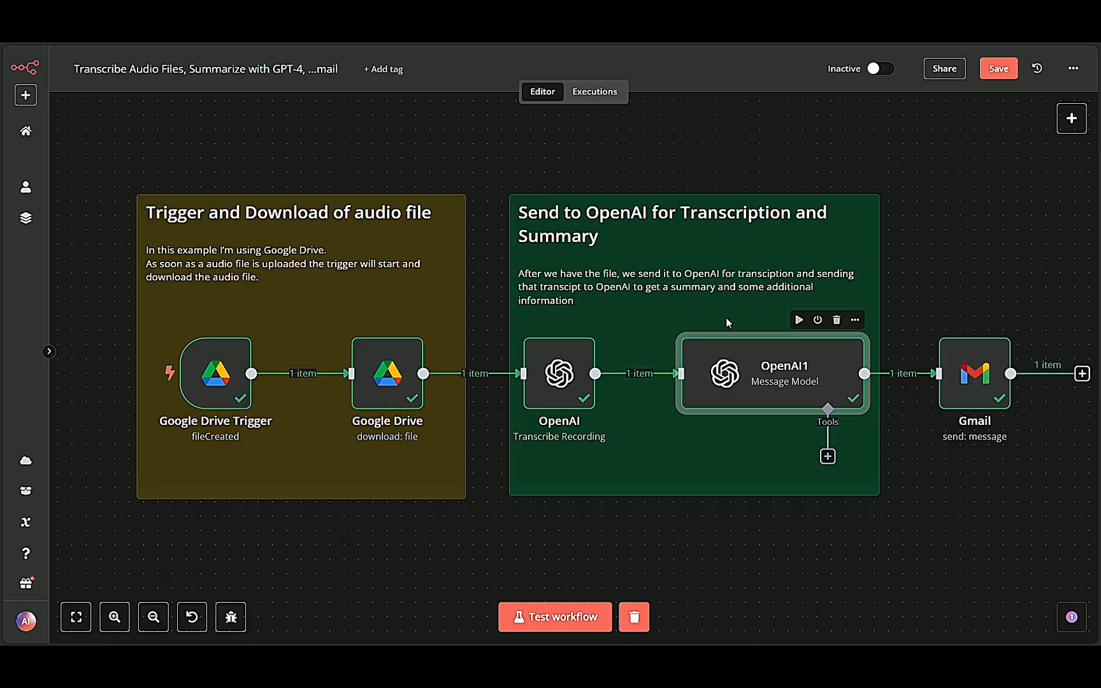
# Open the OpenAI1 node and scroll through its prompt messages and summary output table.
pyautogui.doubleClick(771, 373)
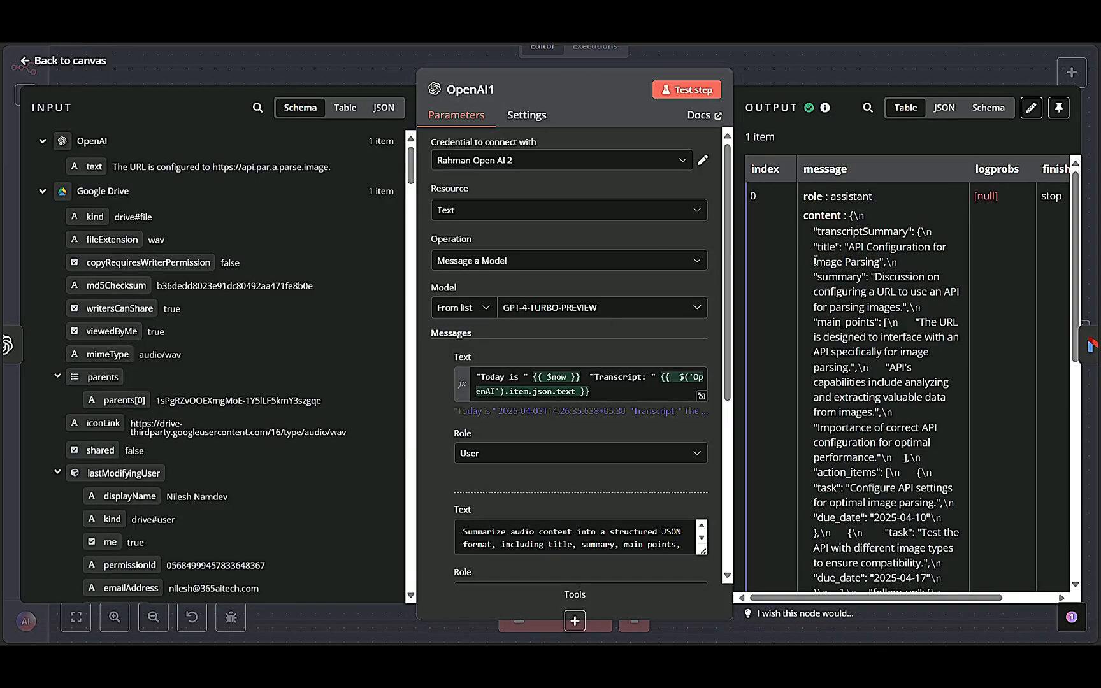
pyautogui.scroll(-3)
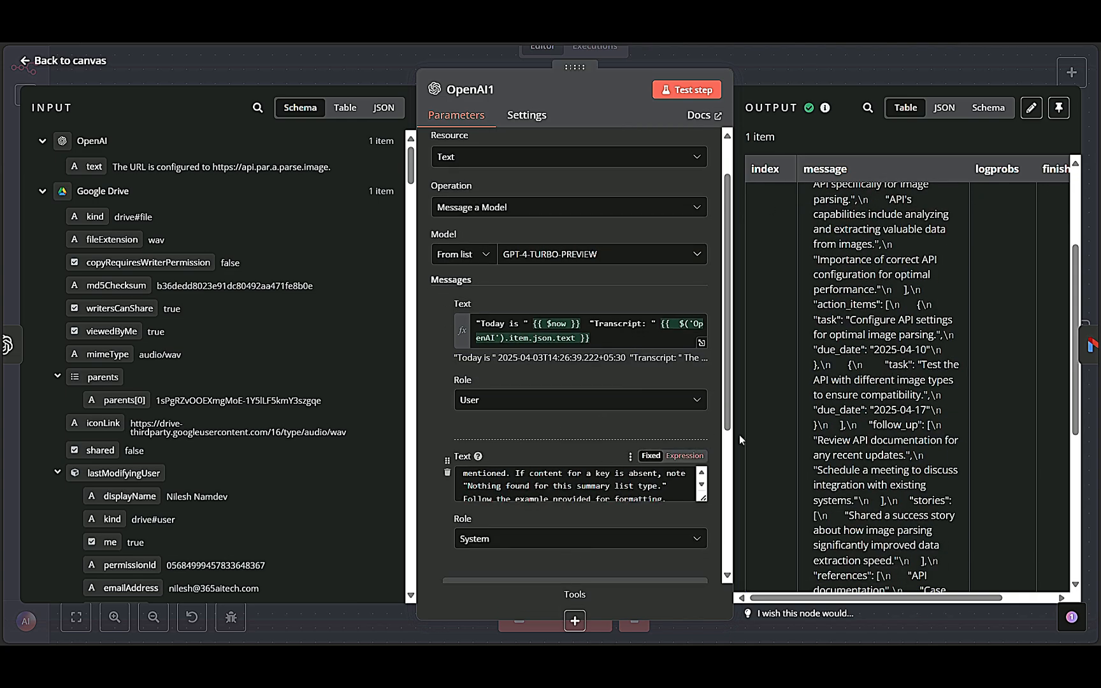
pyautogui.click(61, 61)
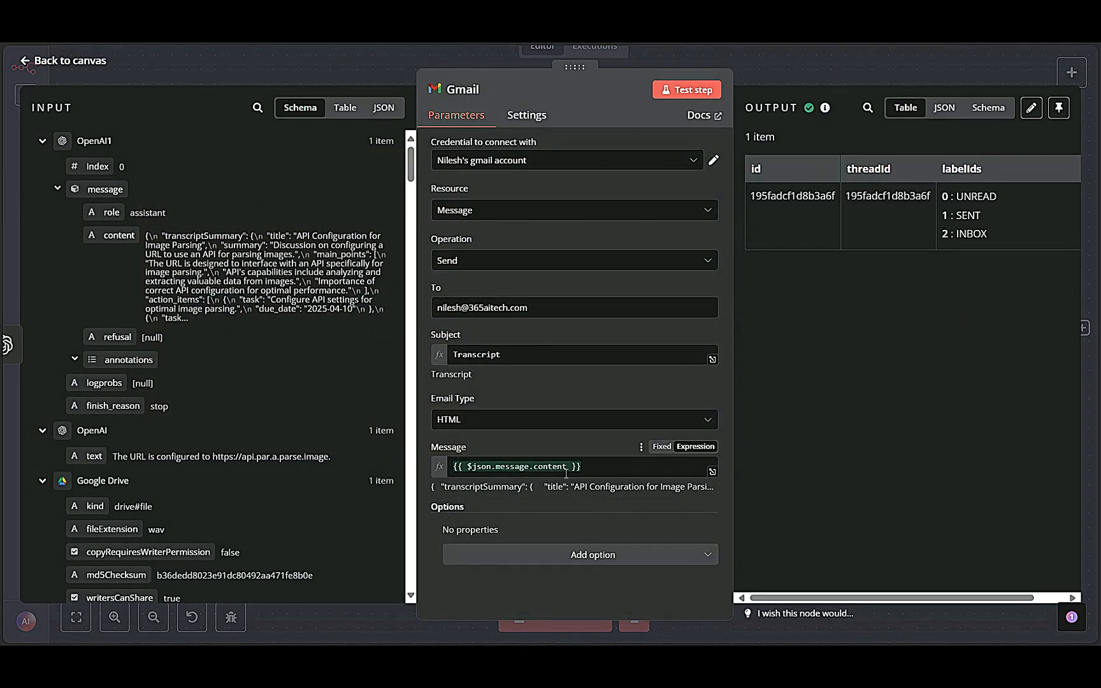
pyautogui.moveTo(532, 298)
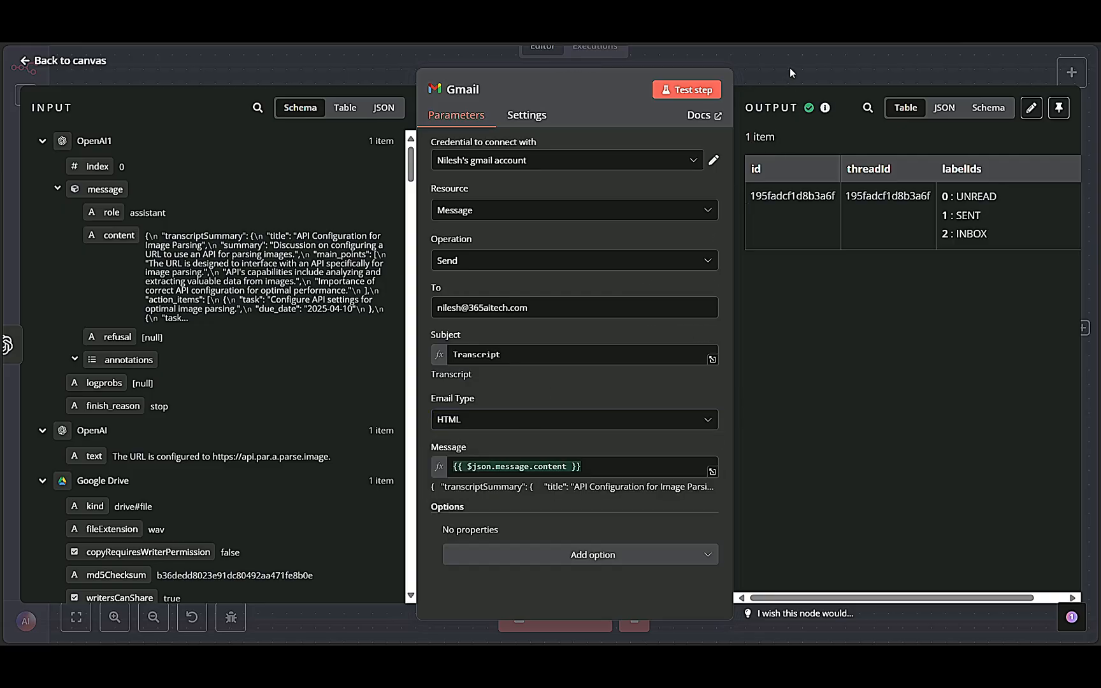
# Leave the Gmail step's details and move to the Google Drive Trigger settings.
pyautogui.click(61, 61)
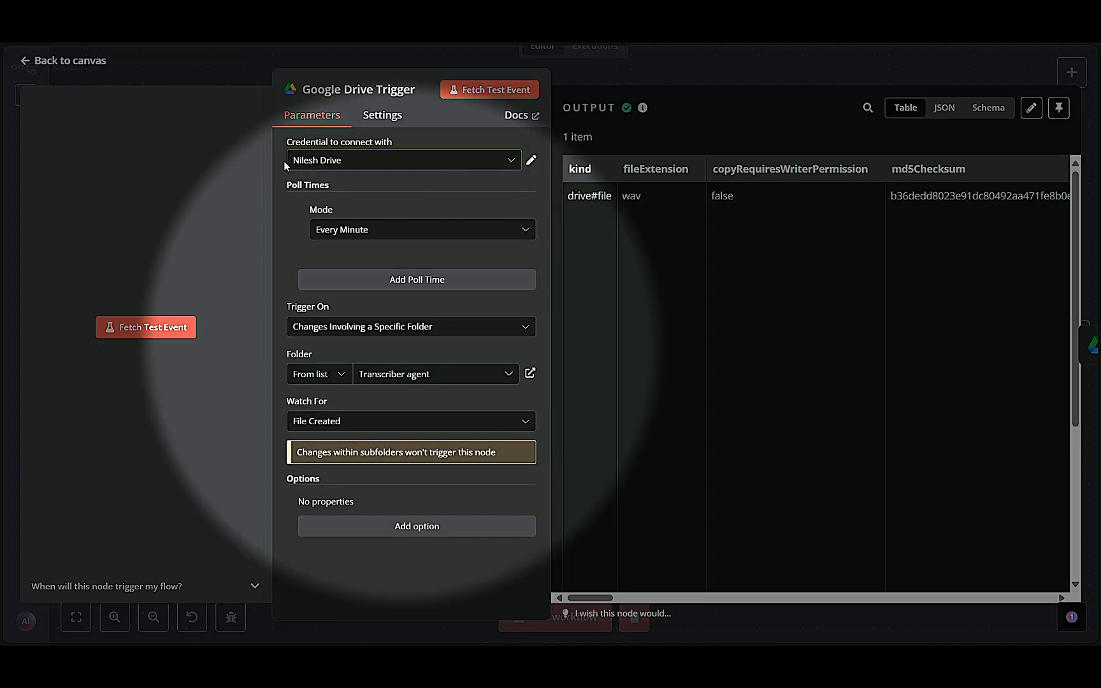
pyautogui.moveTo(433, 247)
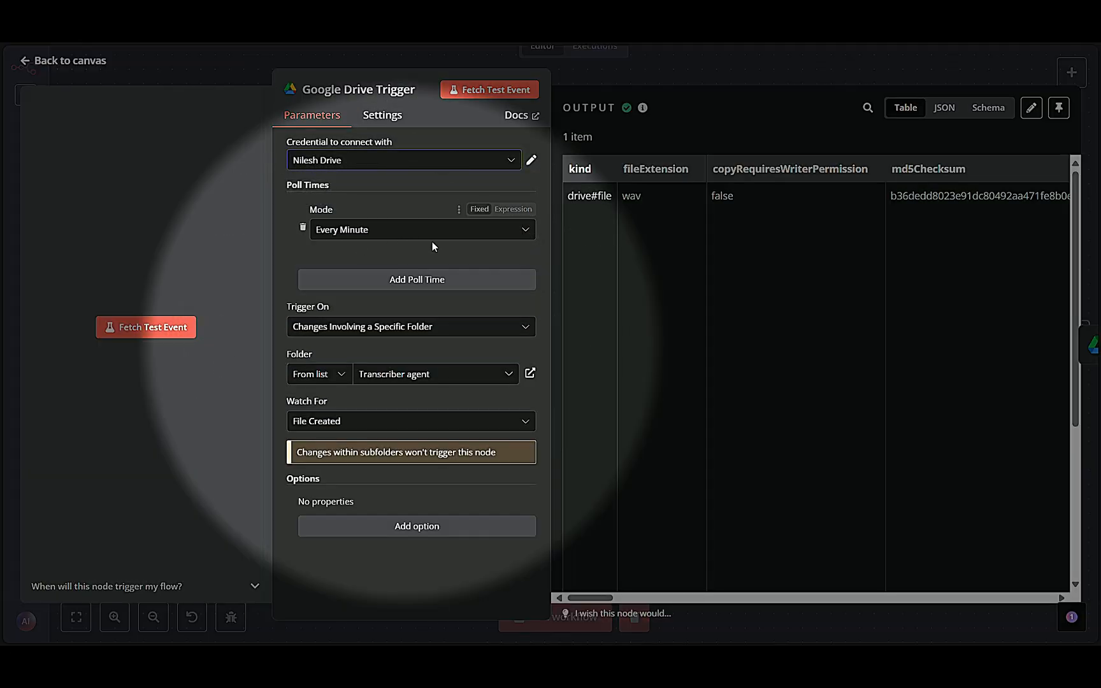
pyautogui.moveTo(364, 355)
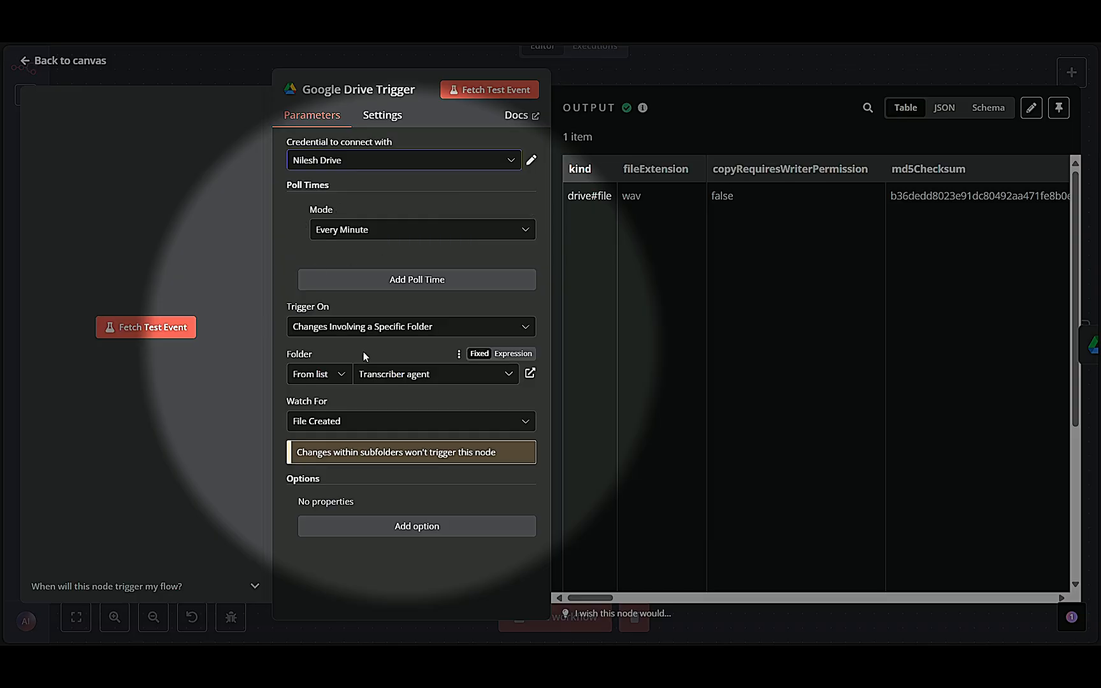
pyautogui.moveTo(395, 374)
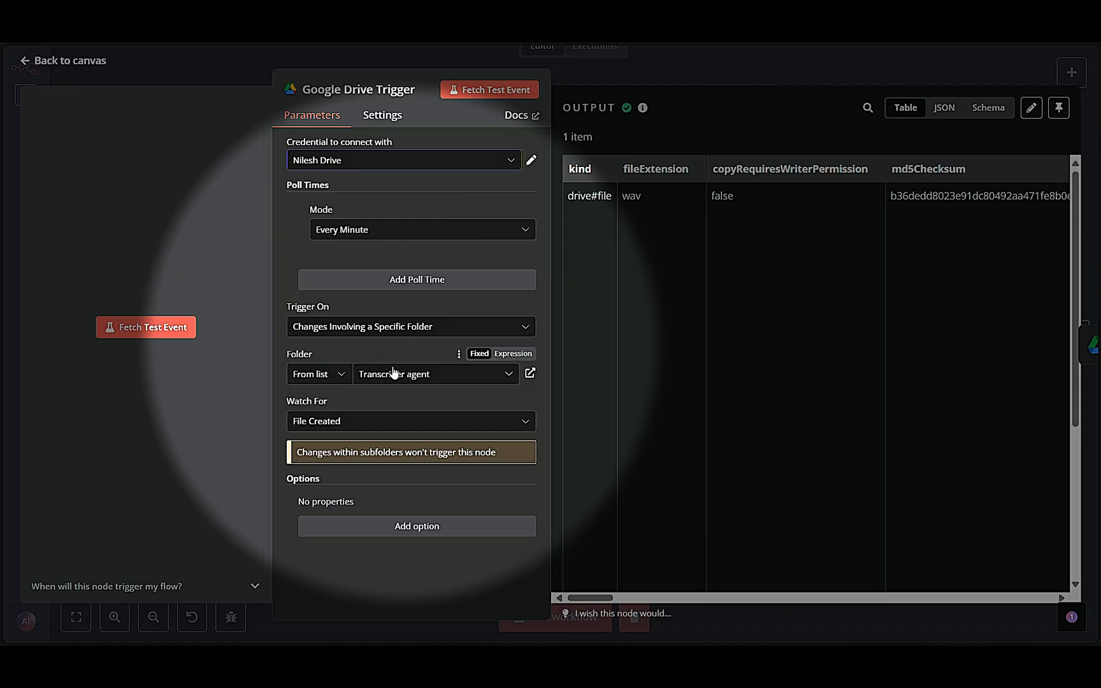
pyautogui.moveTo(383, 313)
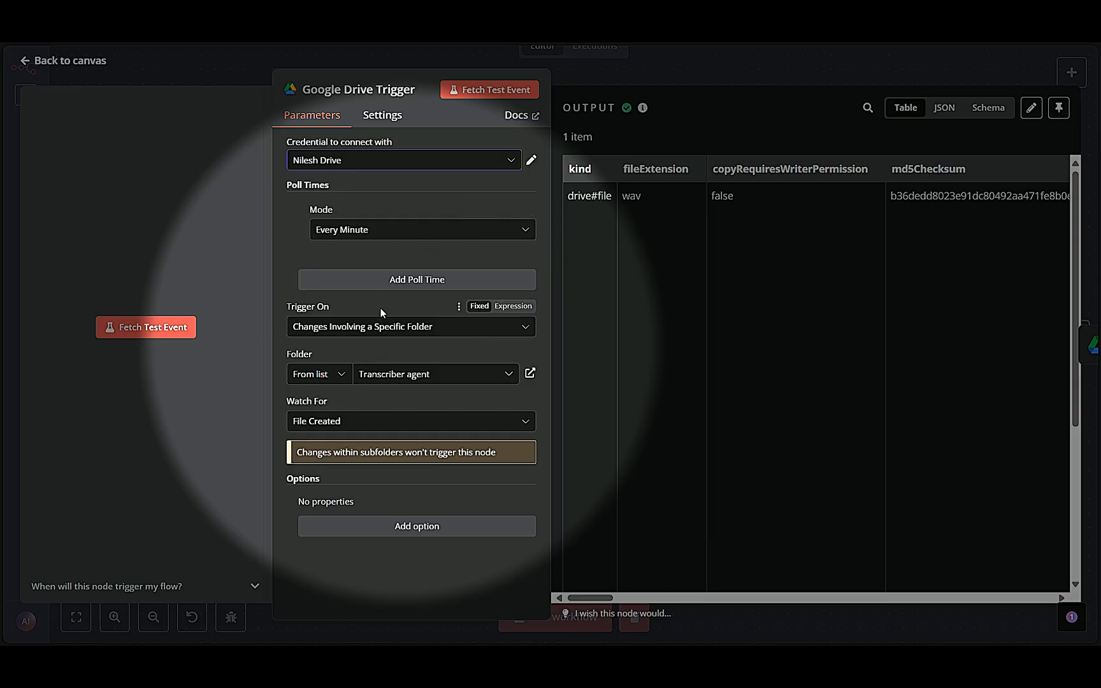
pyautogui.moveTo(687, 235)
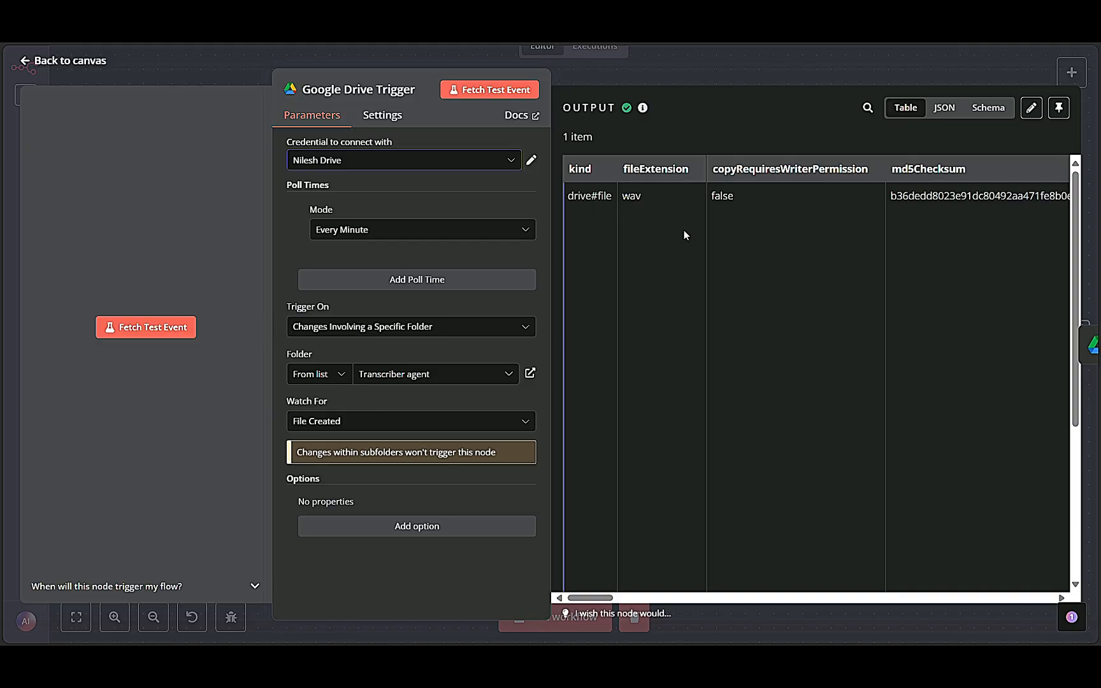
# Move from the Google Drive Trigger to the file download step's details.
pyautogui.click(67, 61)
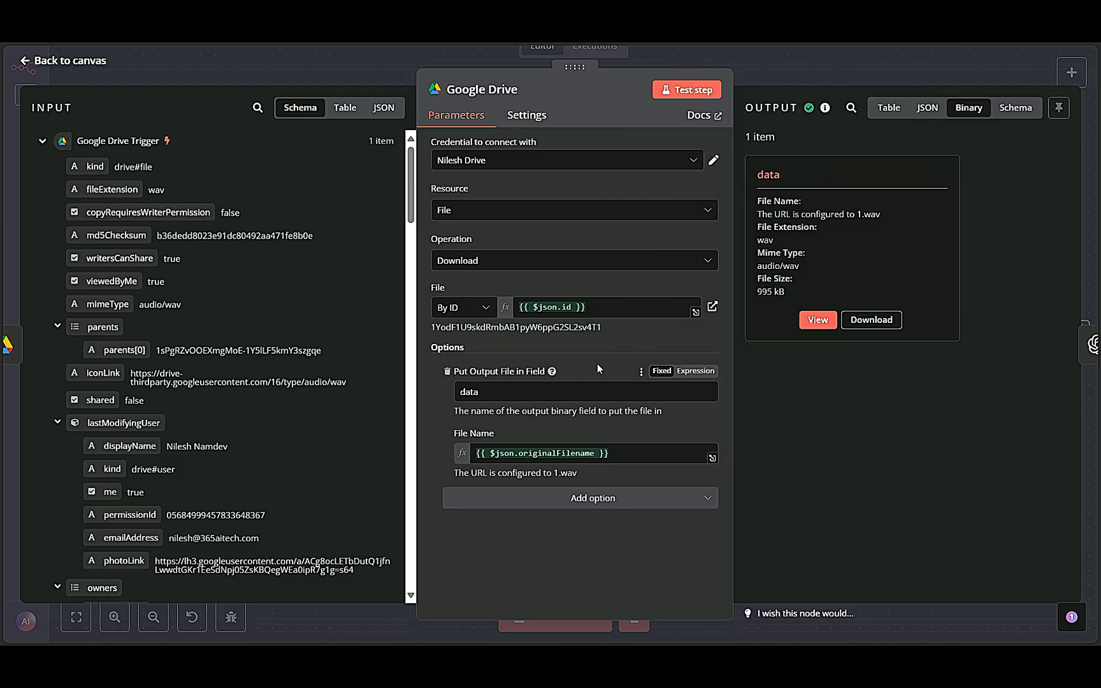
# Inspect the transcription node, keeping its current credential and 'data' input field.
pyautogui.click(62, 61)
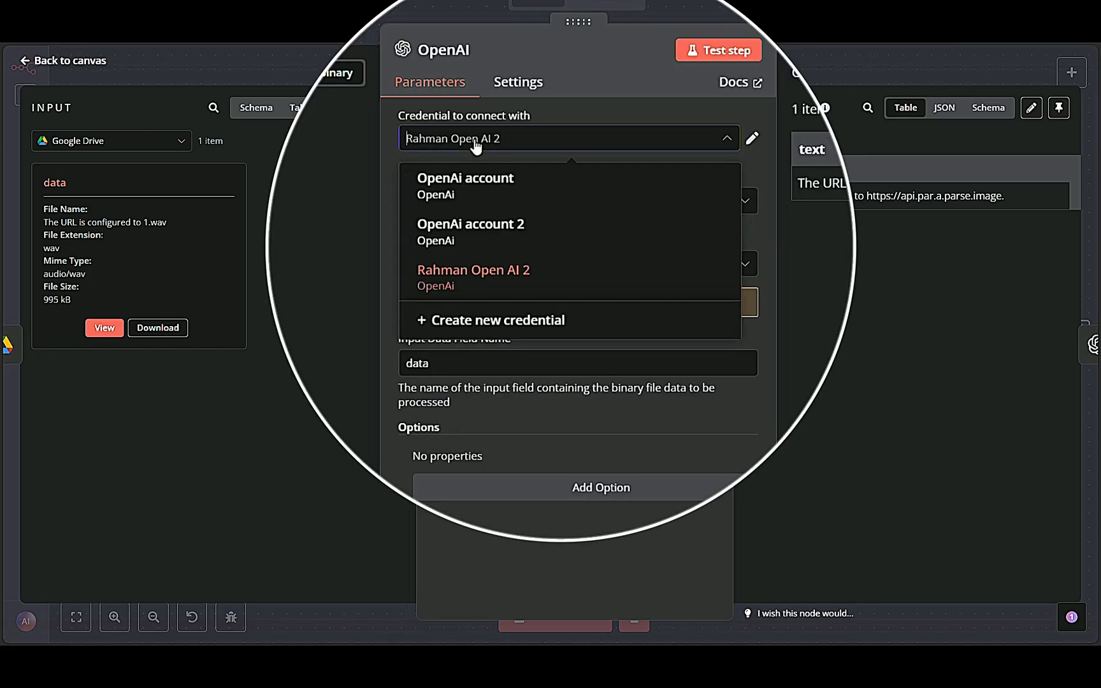
pyautogui.click(474, 275)
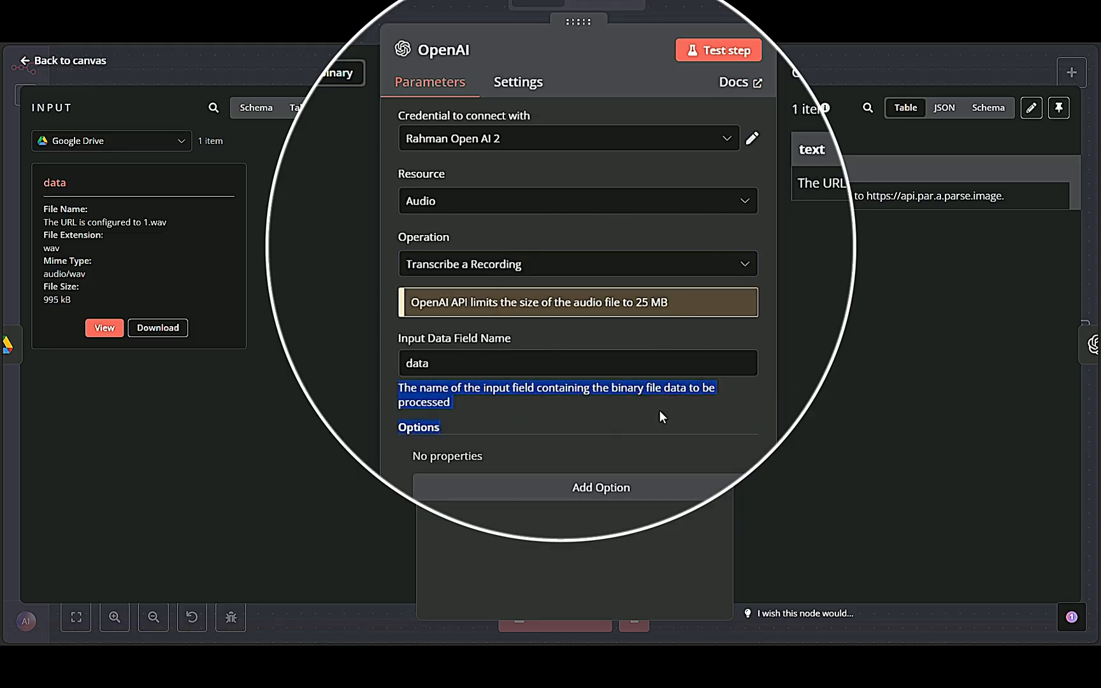
pyautogui.moveTo(790, 168)
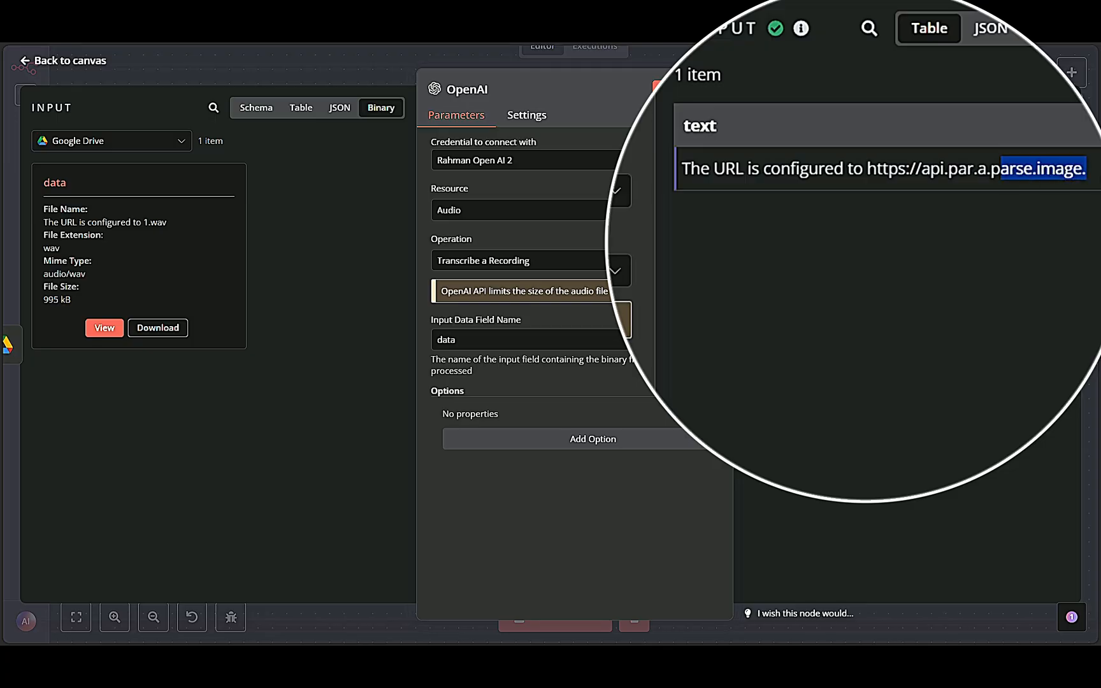
pyautogui.click(69, 60)
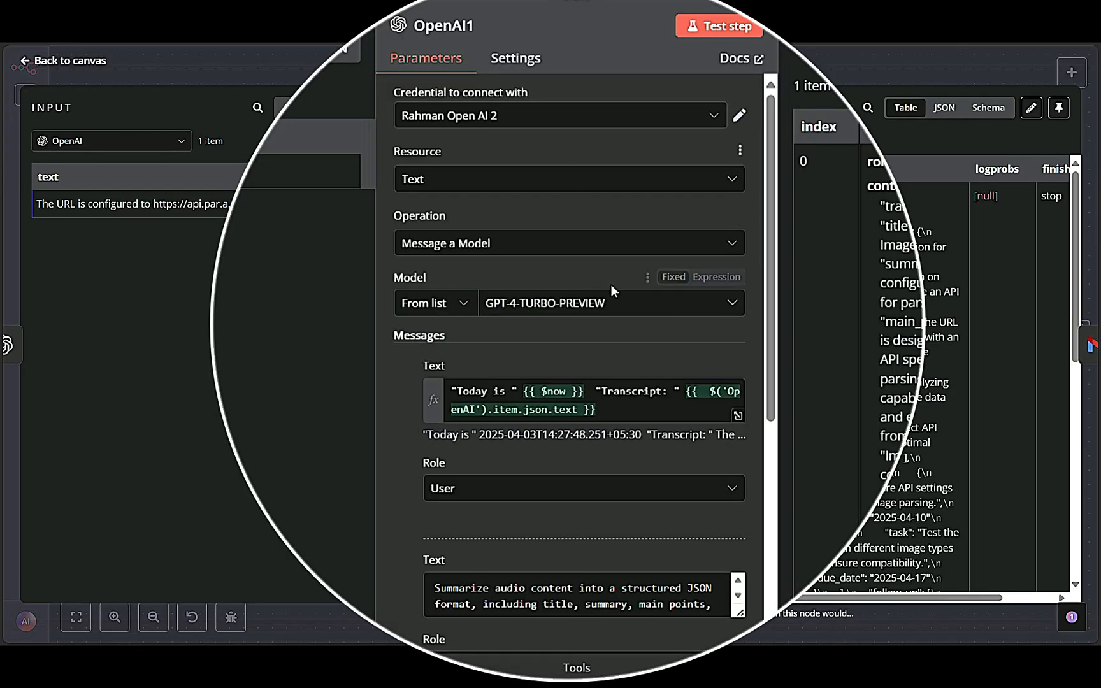
# Keep GPT-4-TURBO-PREVIEW as OpenAI1's model and scroll through its messages and output JSON.
pyautogui.click(608, 302)
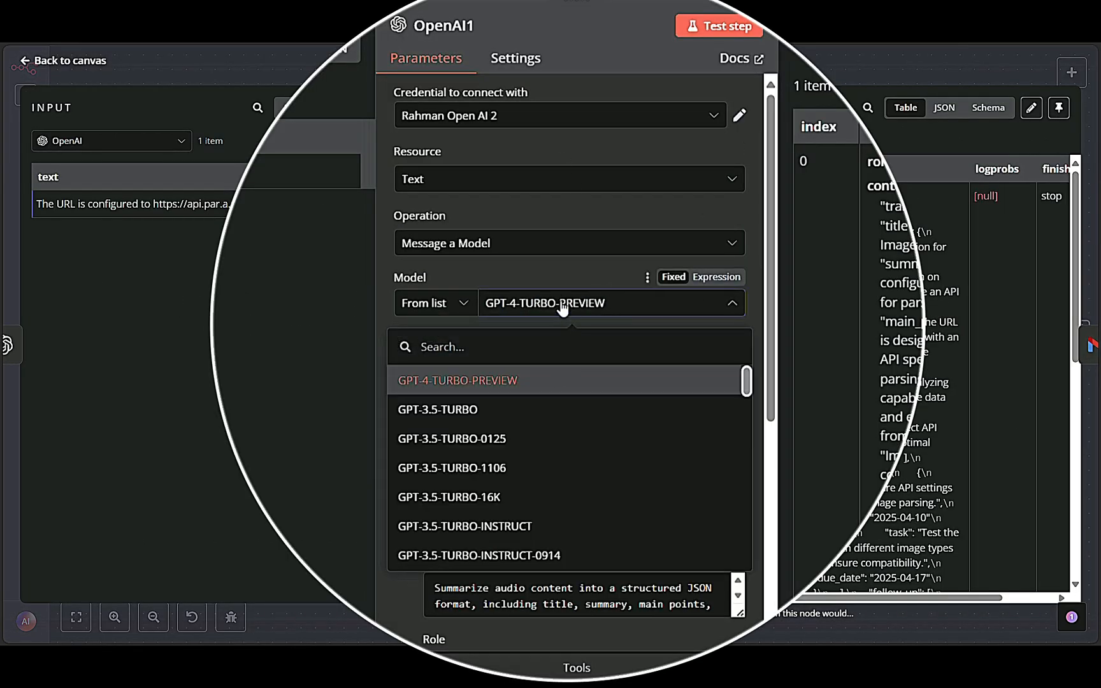
pyautogui.click(456, 380)
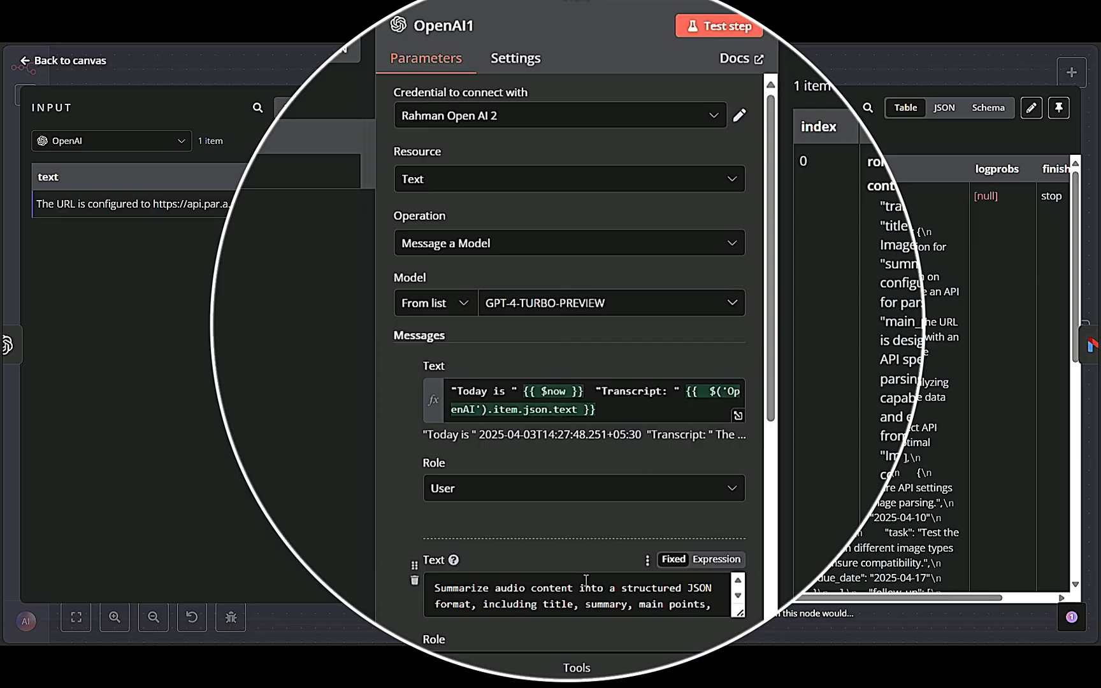
pyautogui.scroll(-3)
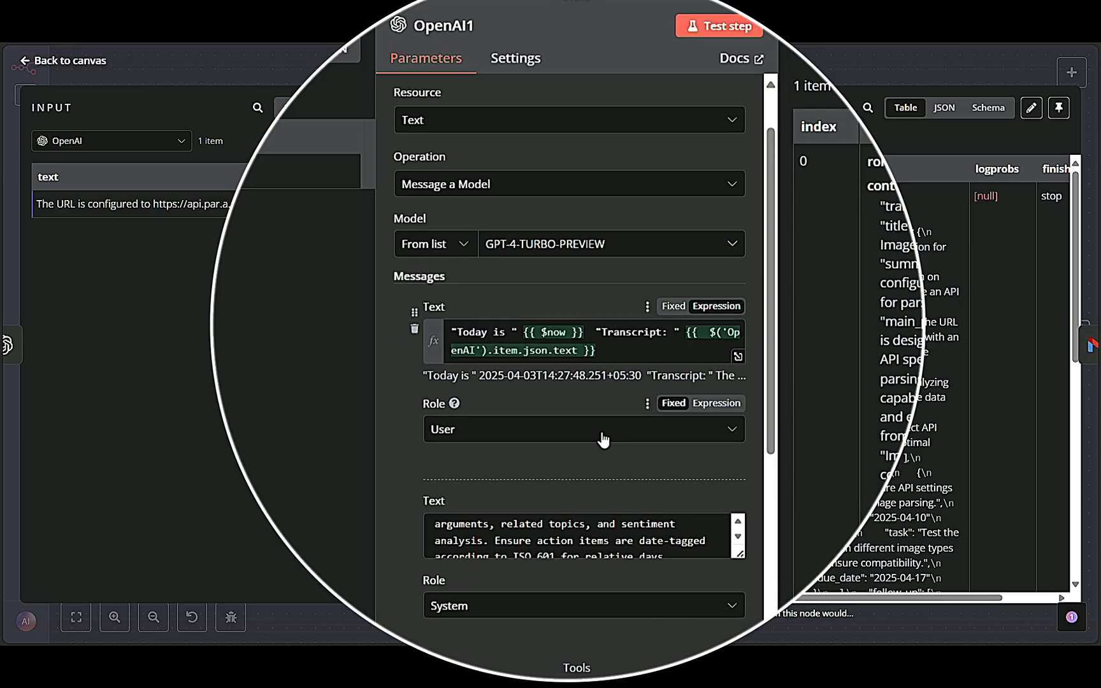
pyautogui.scroll(-3)
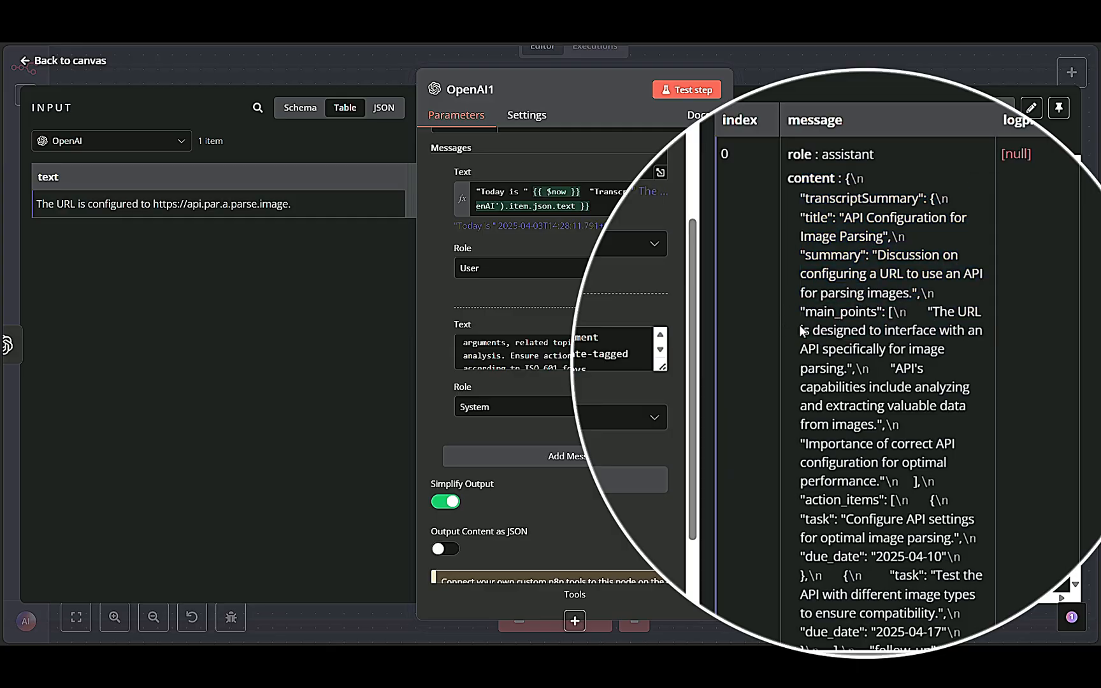
pyautogui.moveTo(780, 339)
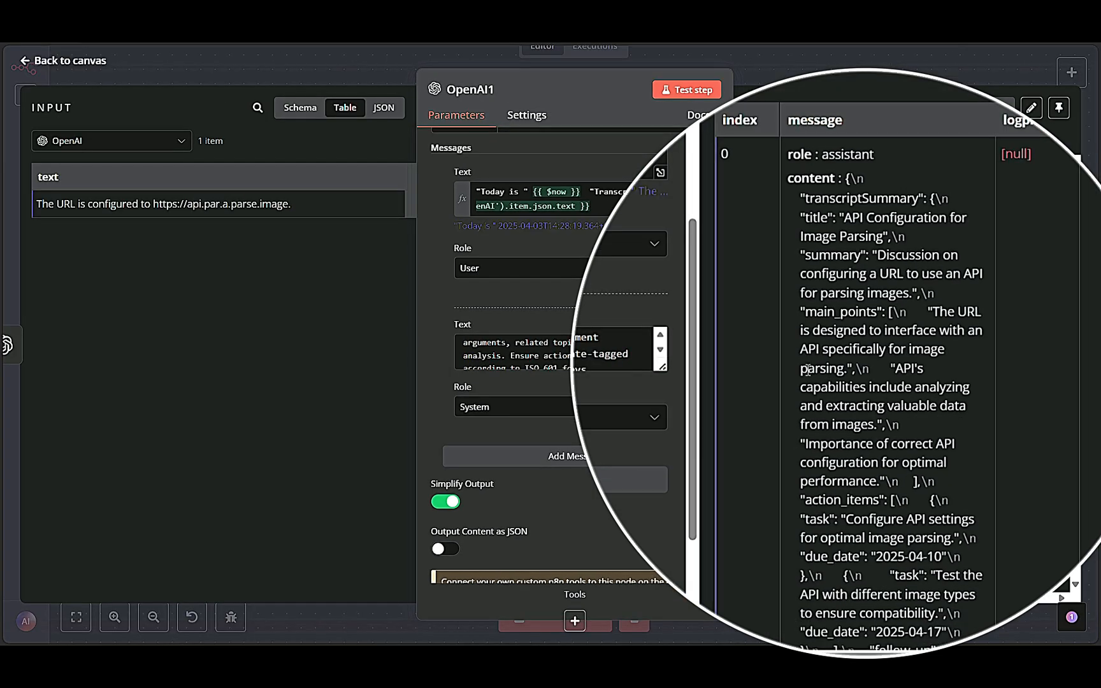
pyautogui.scroll(-3)
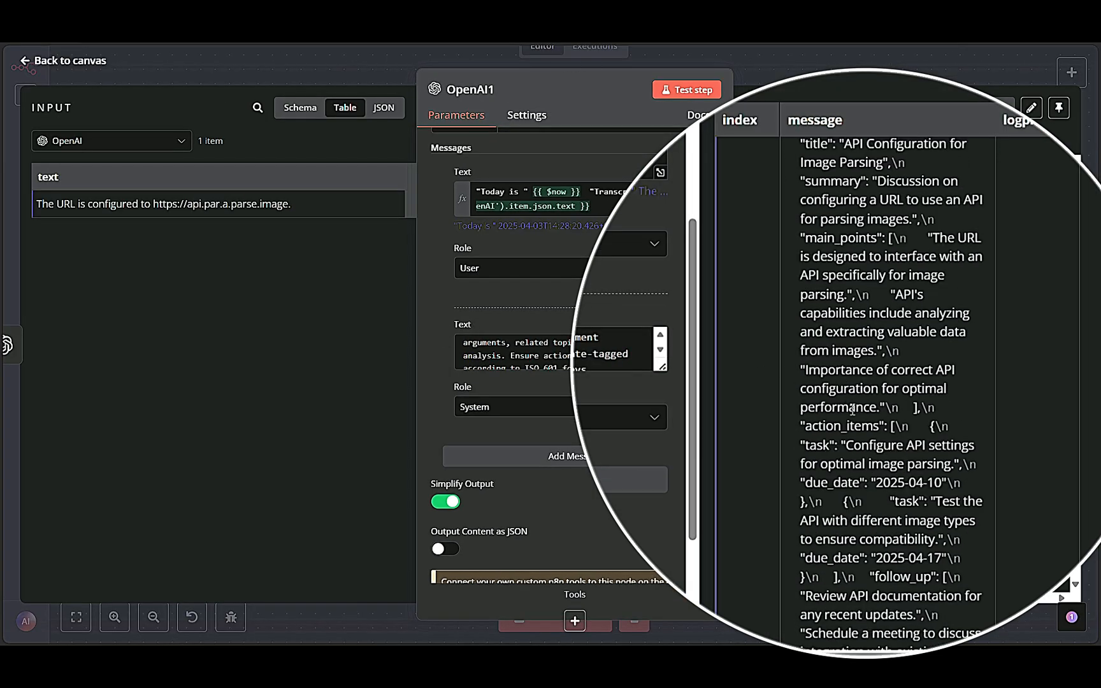
pyautogui.scroll(-3)
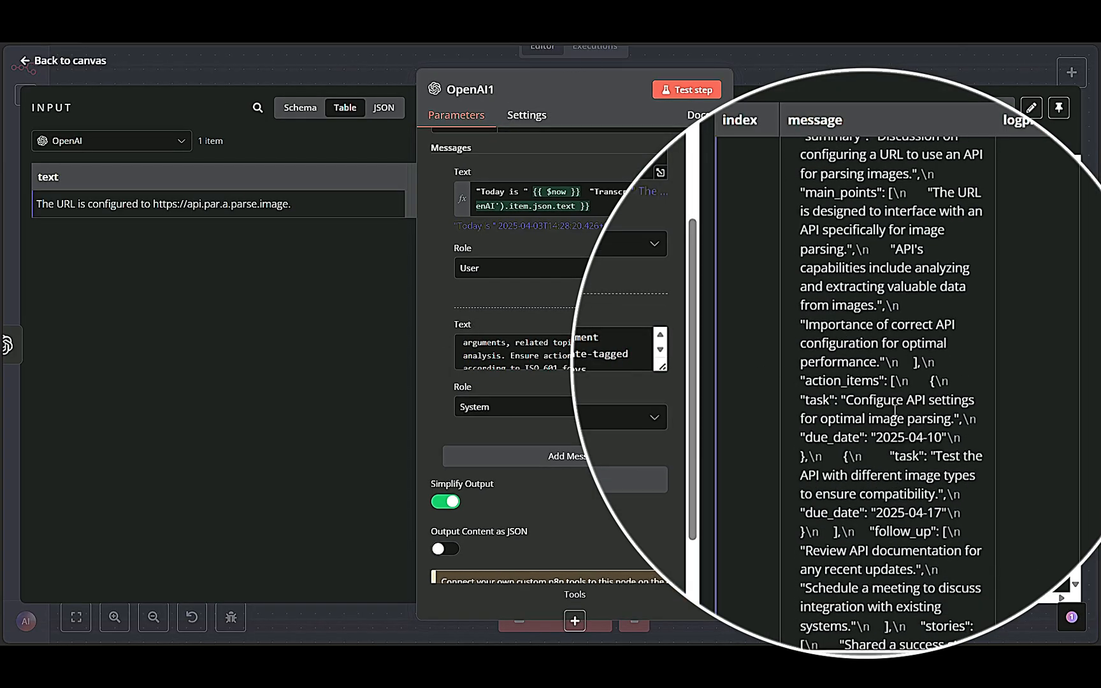
pyautogui.scroll(-3)
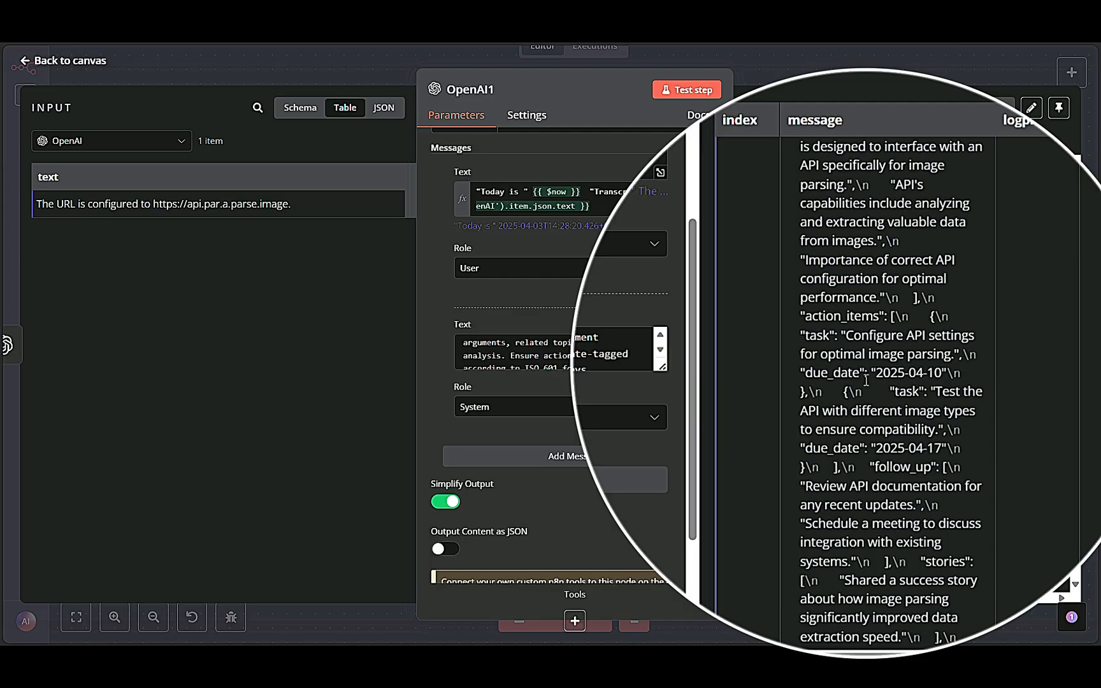
pyautogui.click(62, 60)
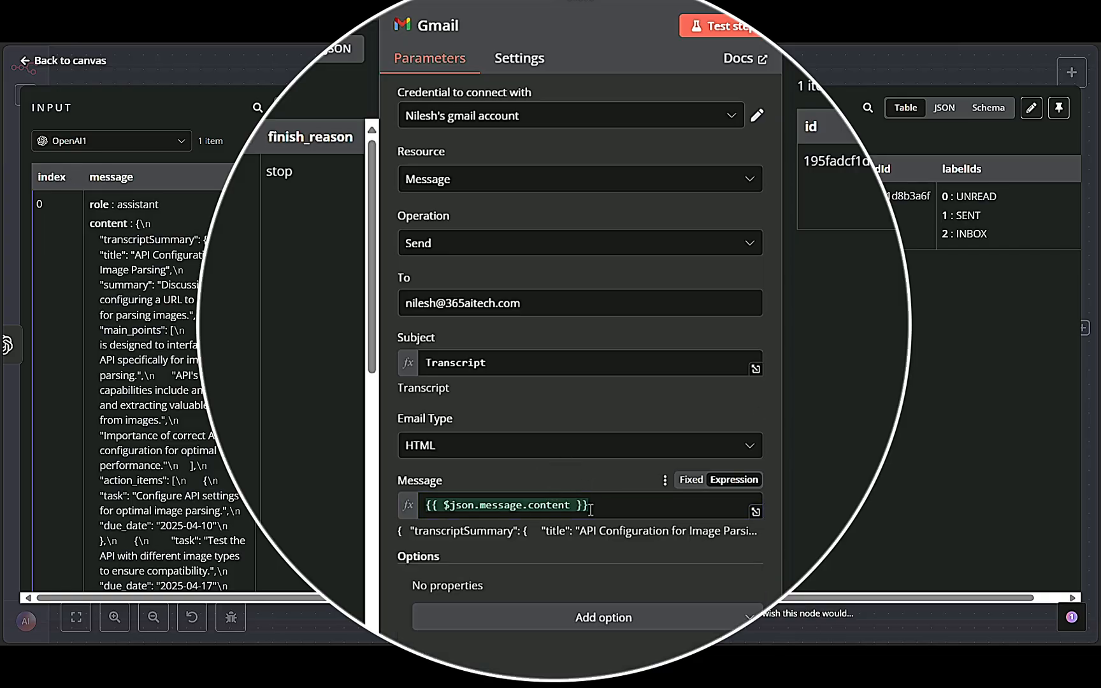
# View the Gmail step's sent-message output as JSON, then return to the canvas.
pyautogui.click(505, 504)
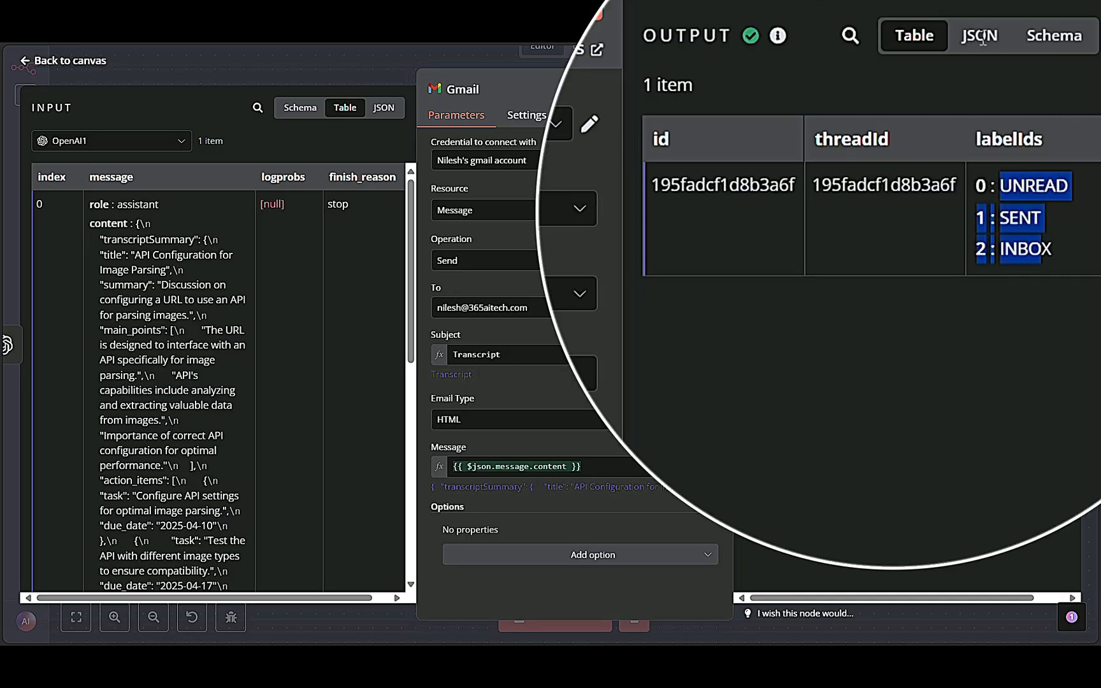
pyautogui.click(980, 35)
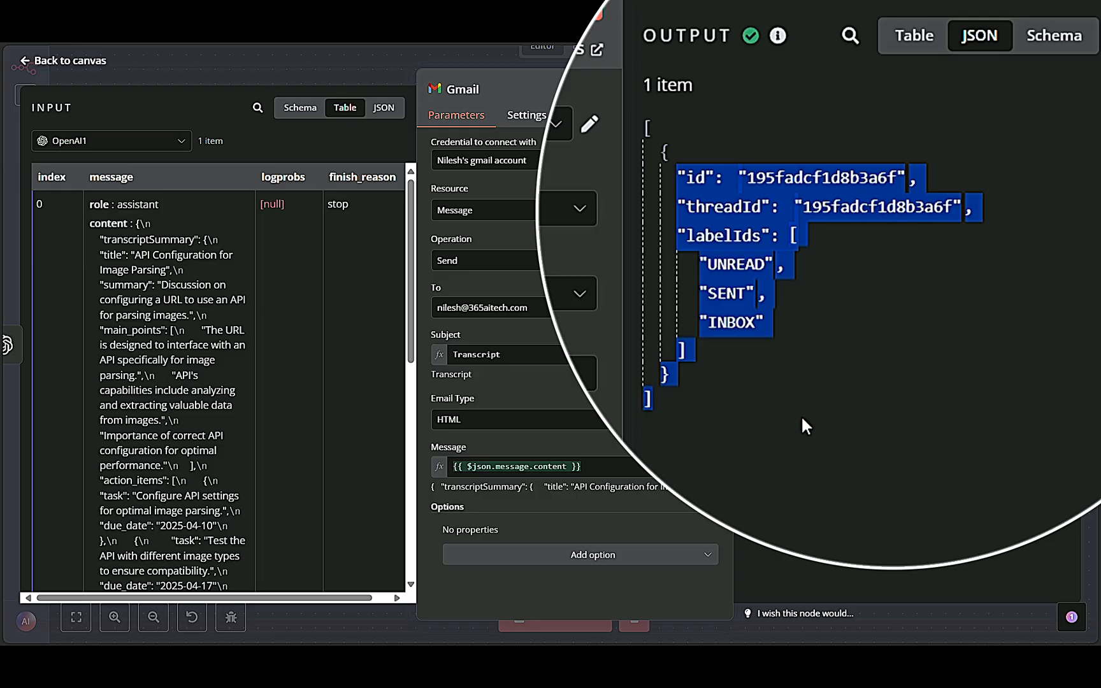
pyautogui.click(67, 60)
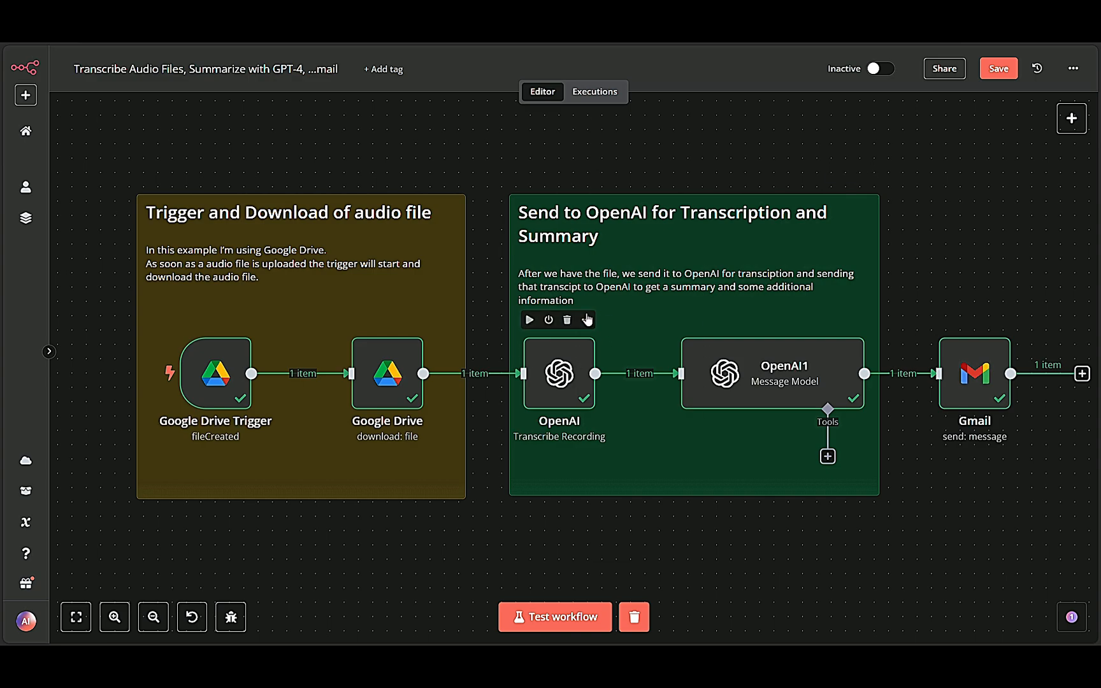
pyautogui.moveTo(555, 447)
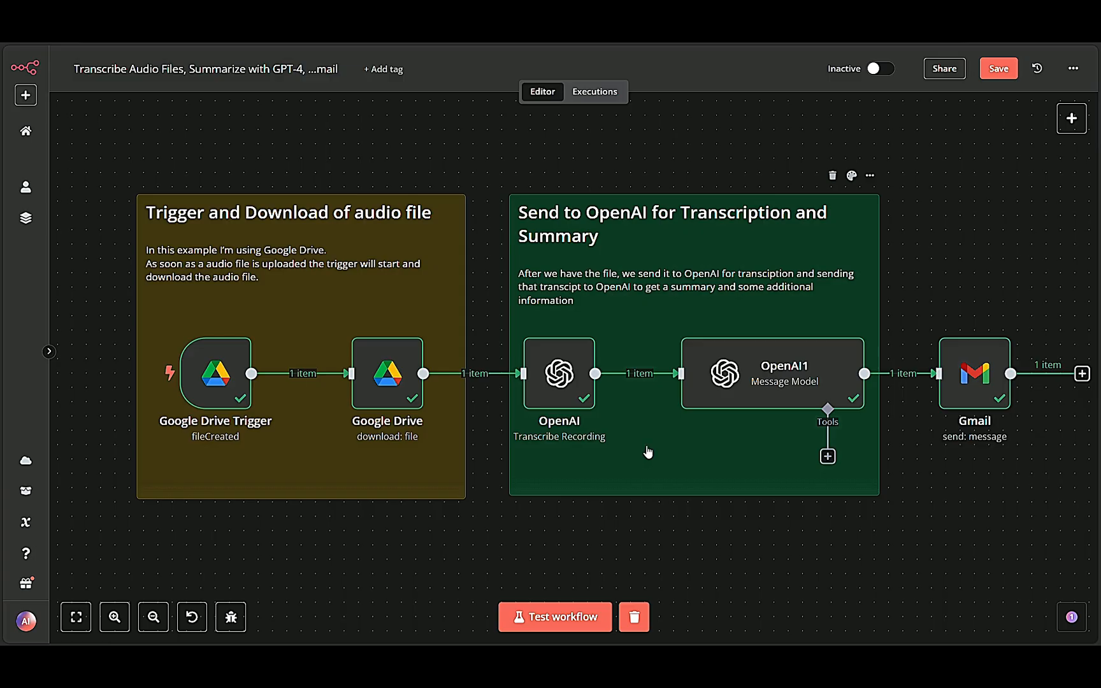
pyautogui.moveTo(760, 435)
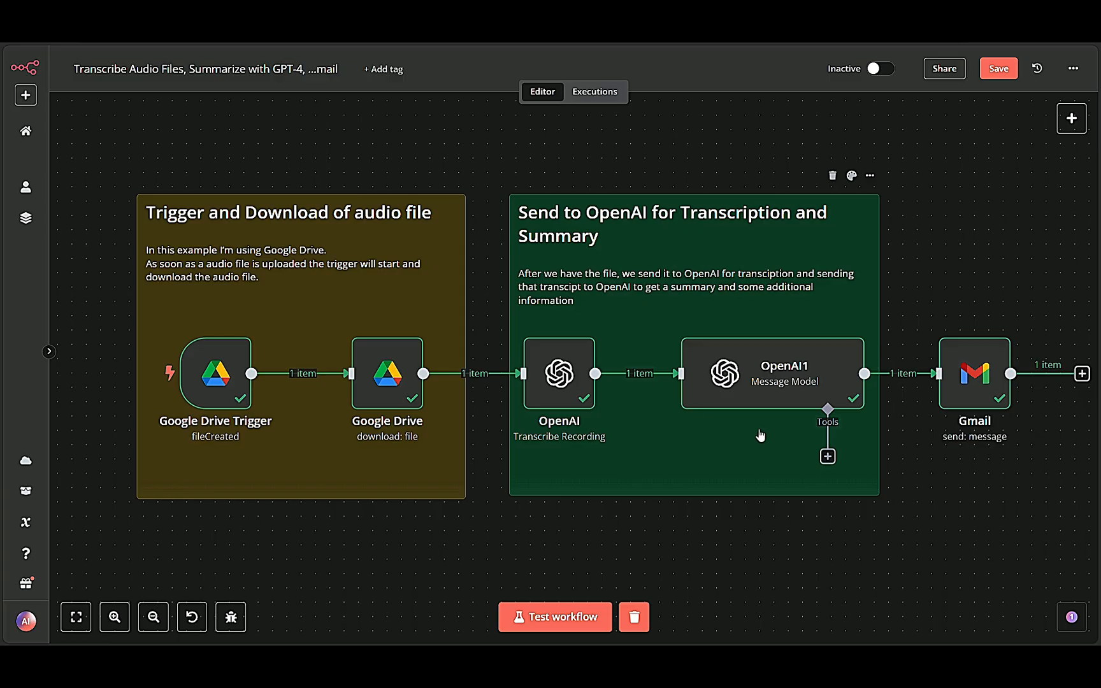
pyautogui.moveTo(765, 436)
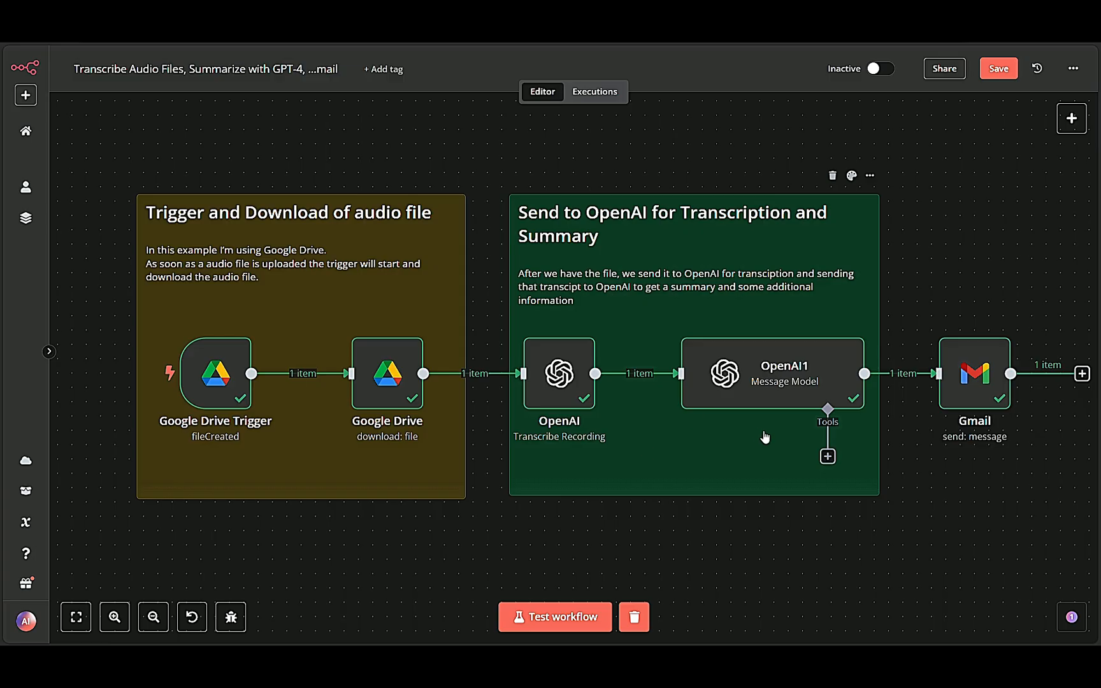
pyautogui.moveTo(696, 442)
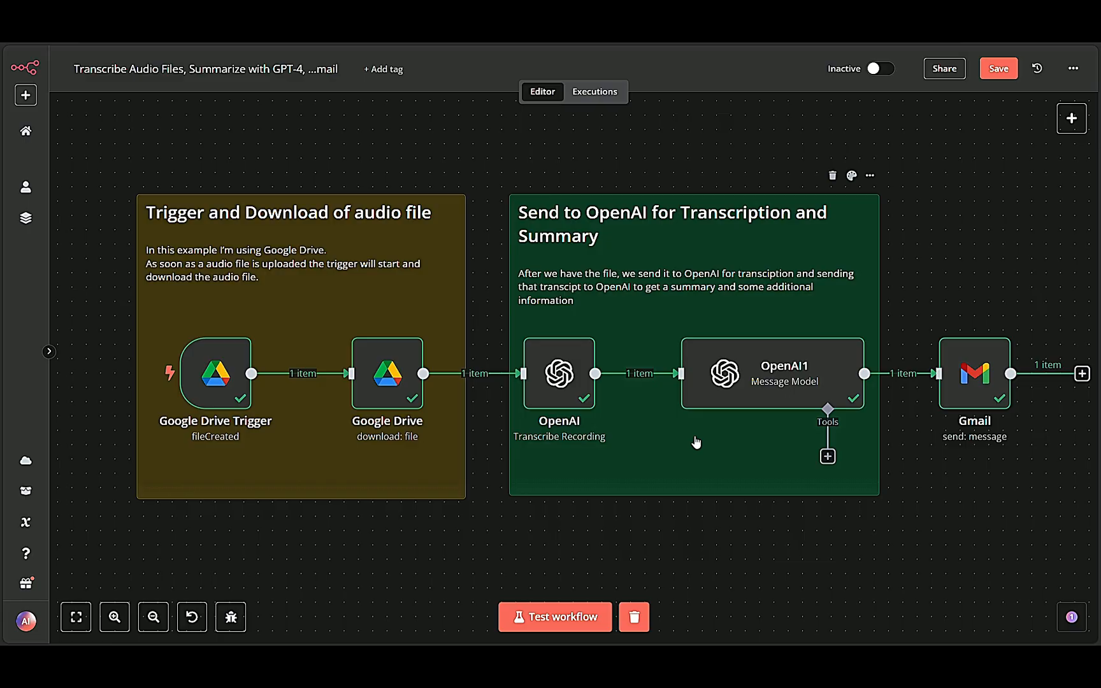
pyautogui.moveTo(586, 590)
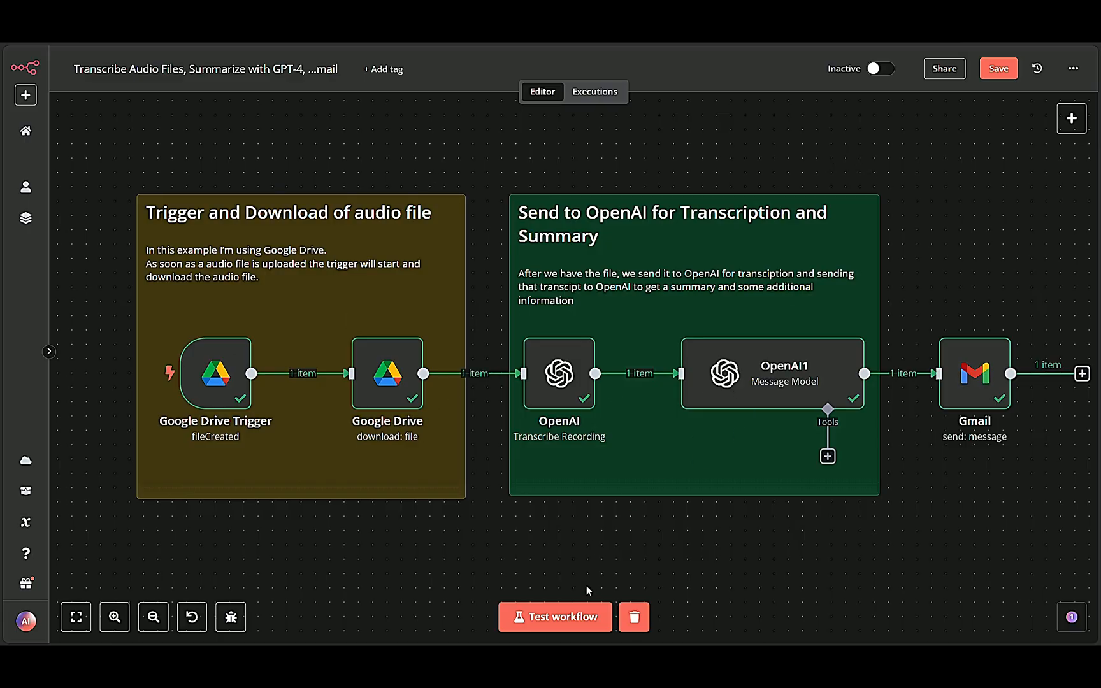
pyautogui.moveTo(875, 123)
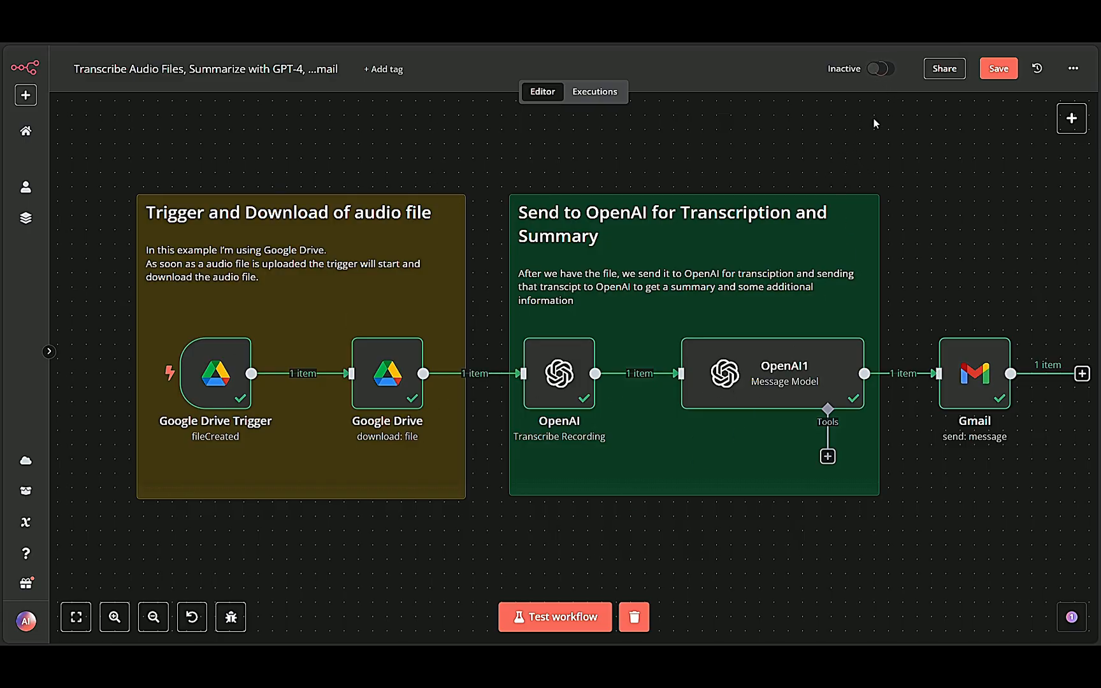
pyautogui.click(876, 69)
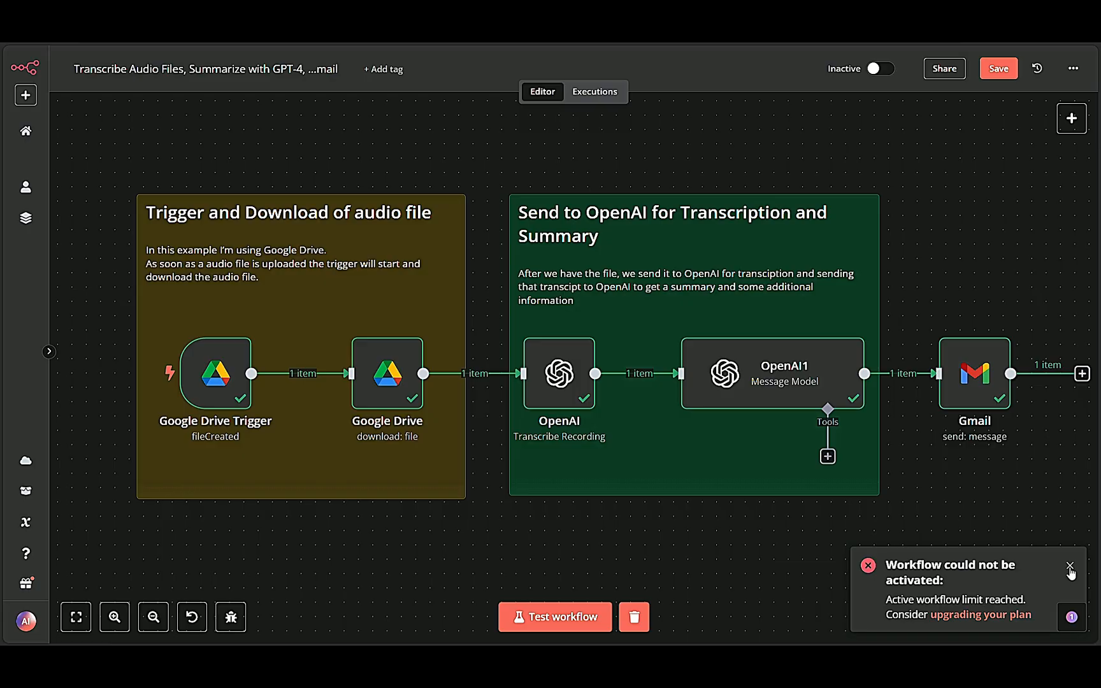
pyautogui.click(1070, 565)
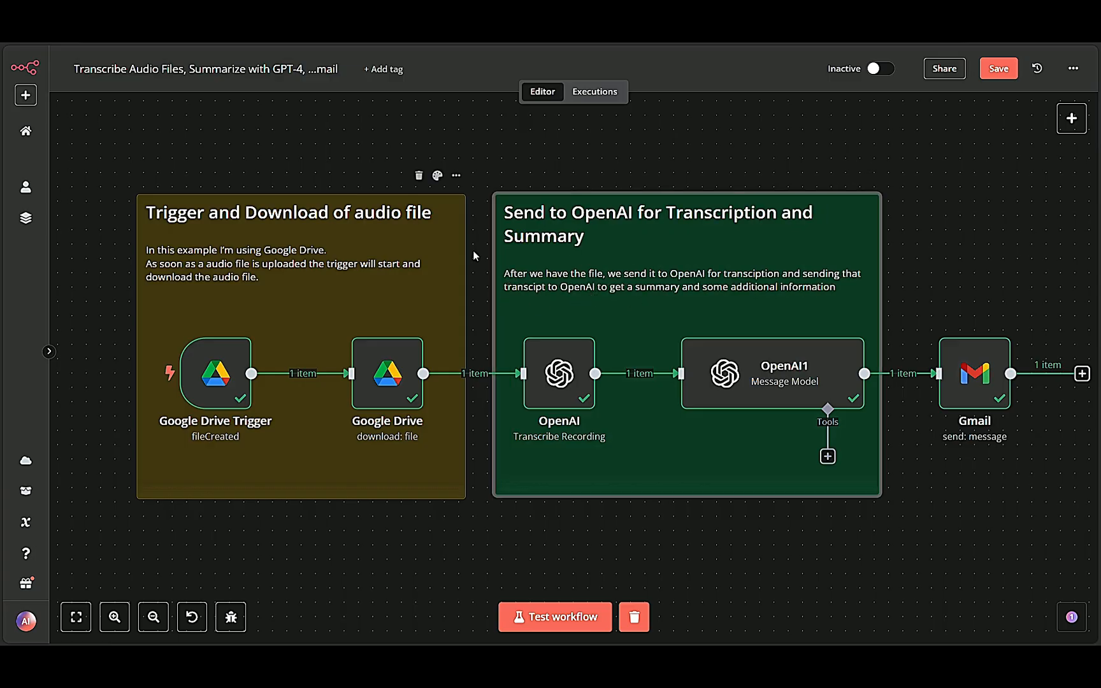
pyautogui.click(474, 256)
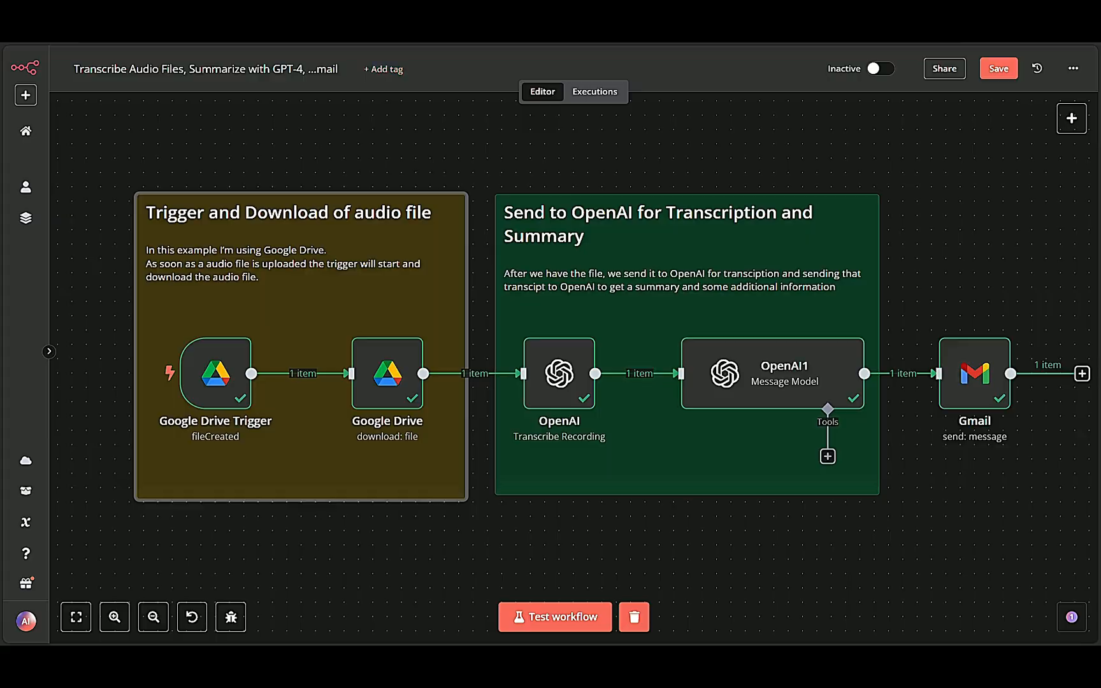
pyautogui.moveTo(906, 343)
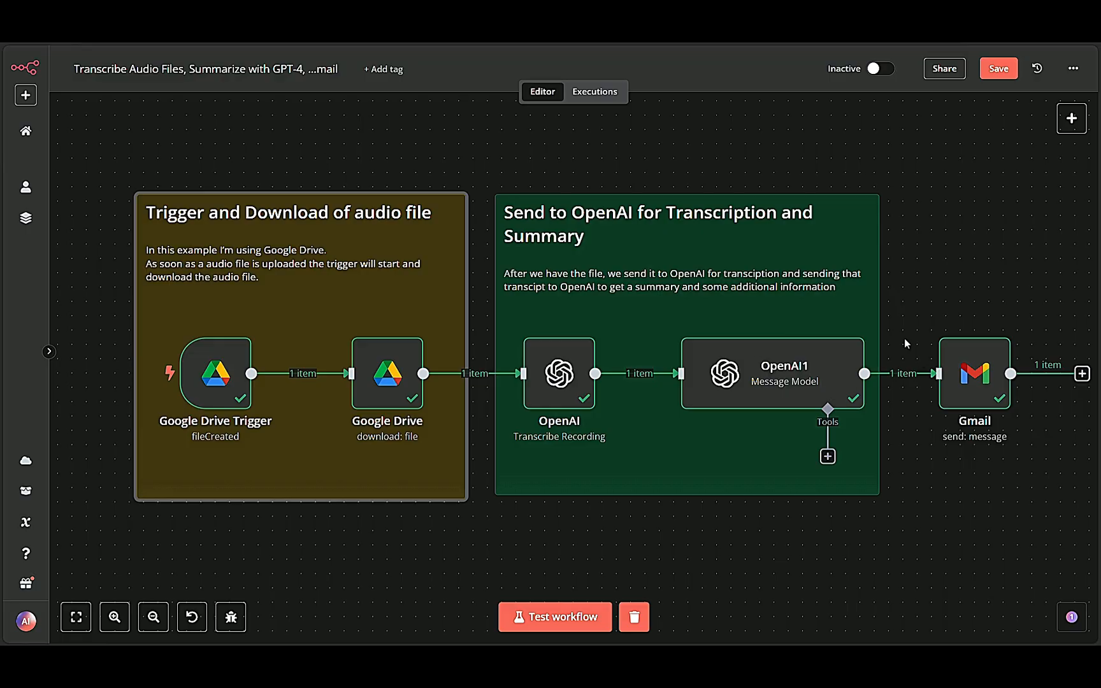